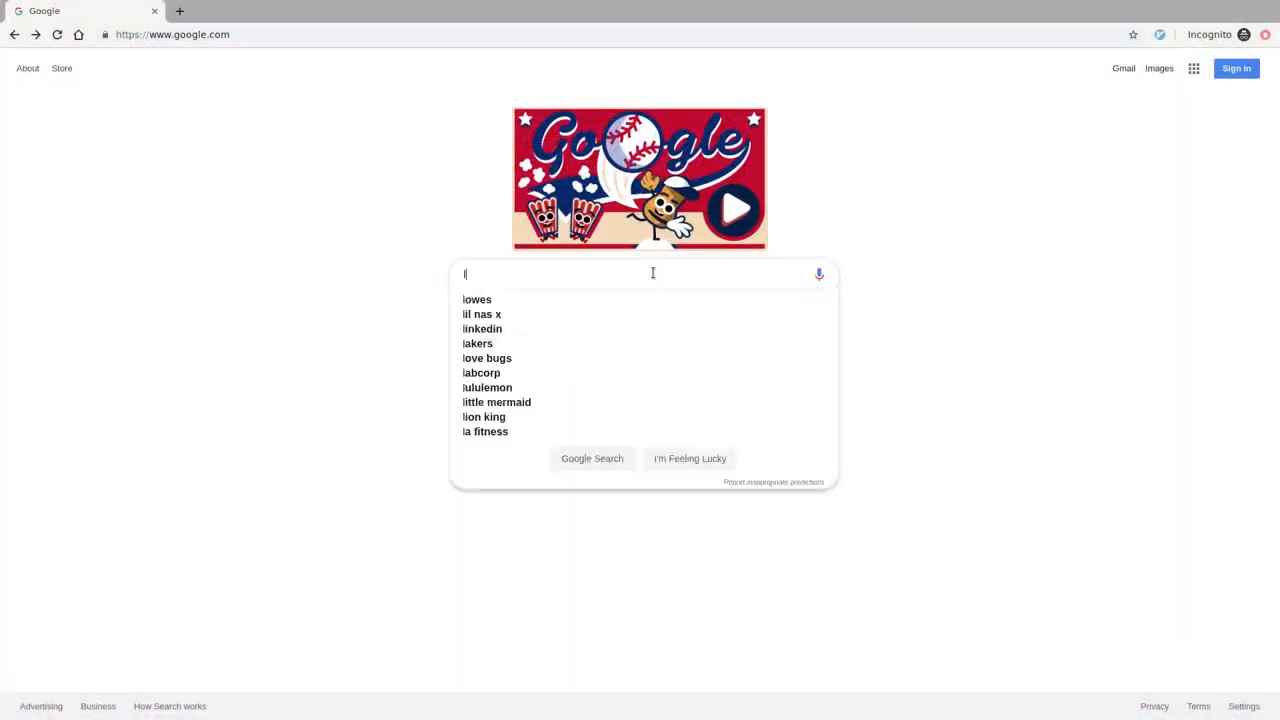
# Search Google for 'live news' and open the ABC News Live stream at abcnews.go.com/Live
pyautogui.write('ive news')
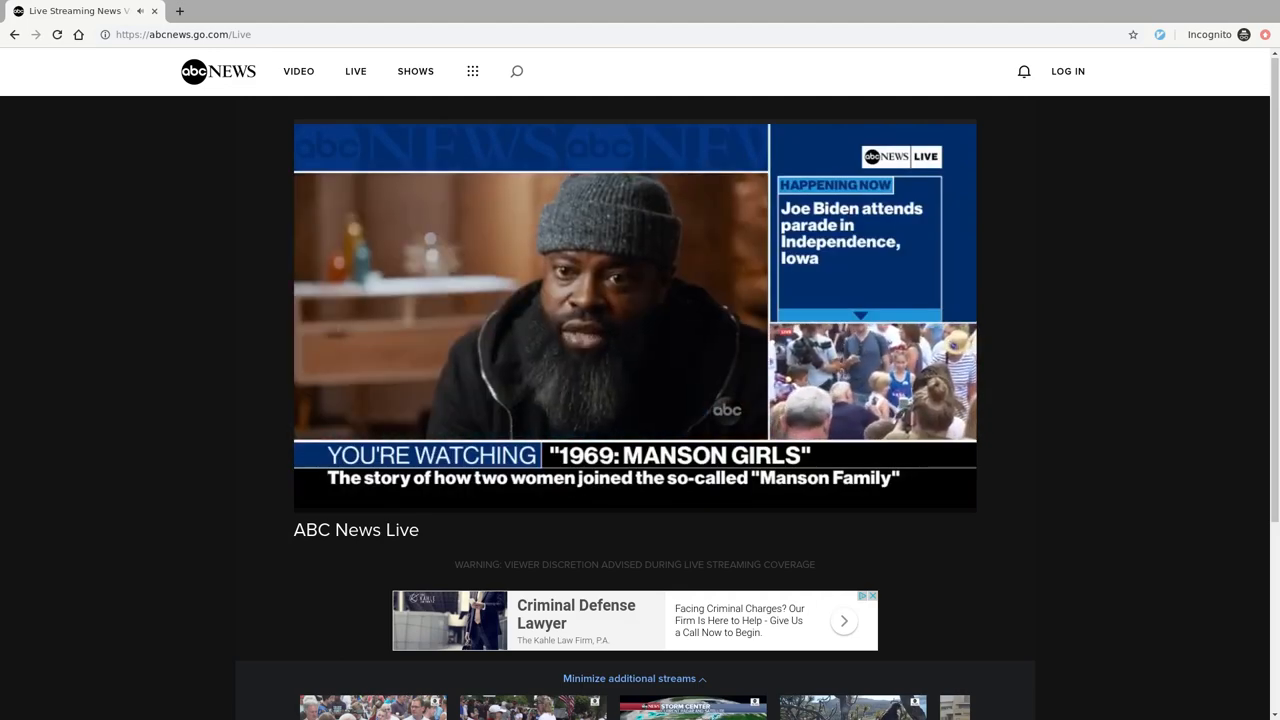
# Open DevTools and filter Network requests by m3u to reveal the m3u8 playlist URL
pyautogui.press('F12')
pyautogui.write('m3u')
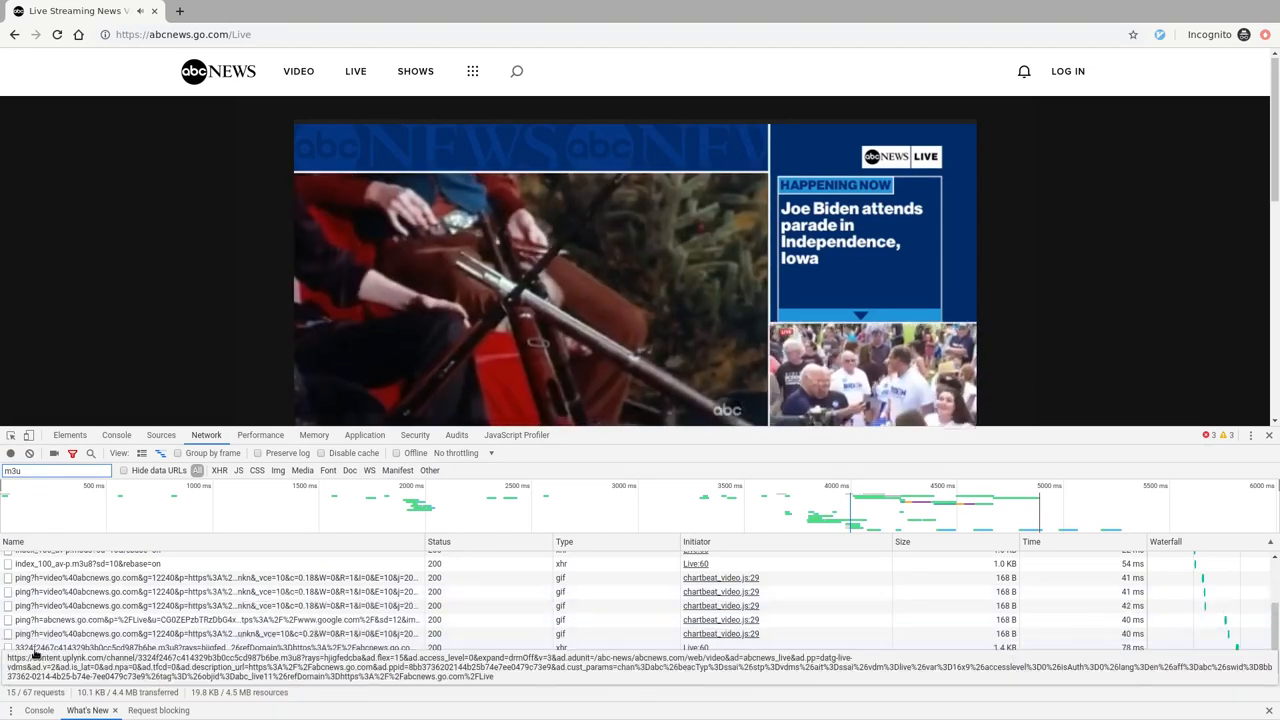
# Copy the m3u8 request's link address and play it with mpv in the terminal
pyautogui.rightClick(40, 647)
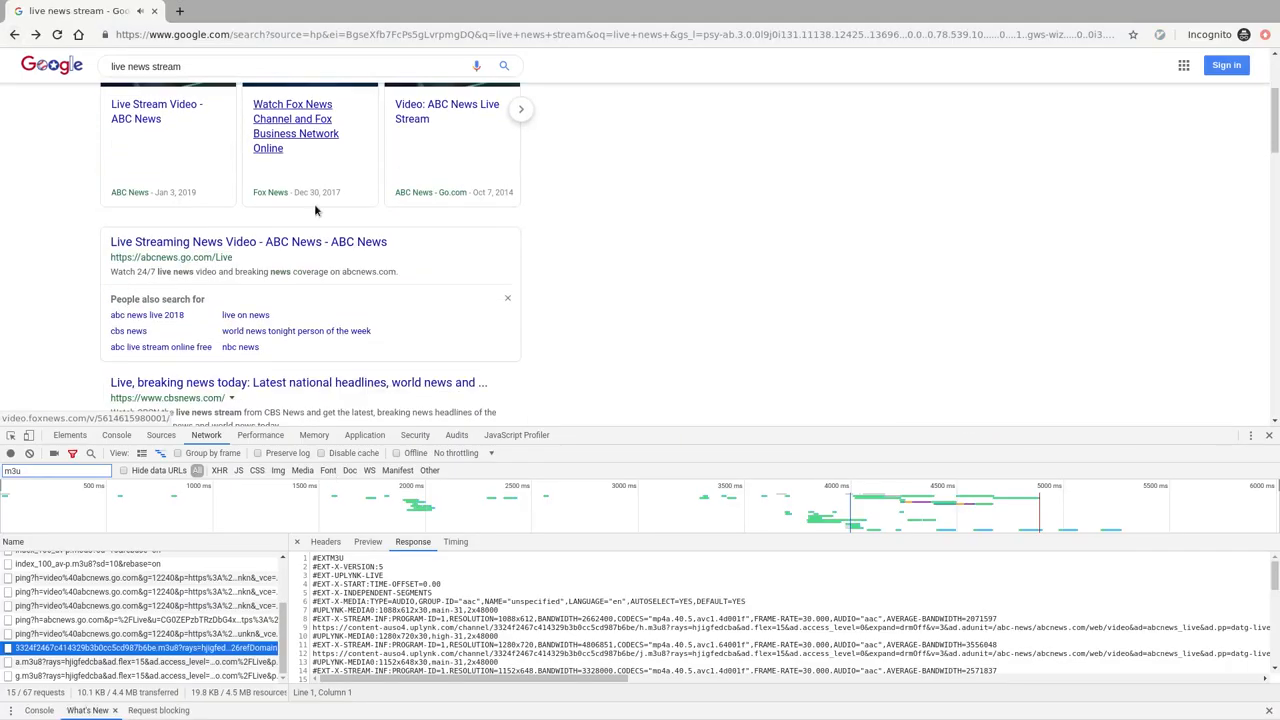
# Open the cbsnews.com result, clear and re-record the network log, and inspect master.m3u8
pyautogui.scroll(-3)
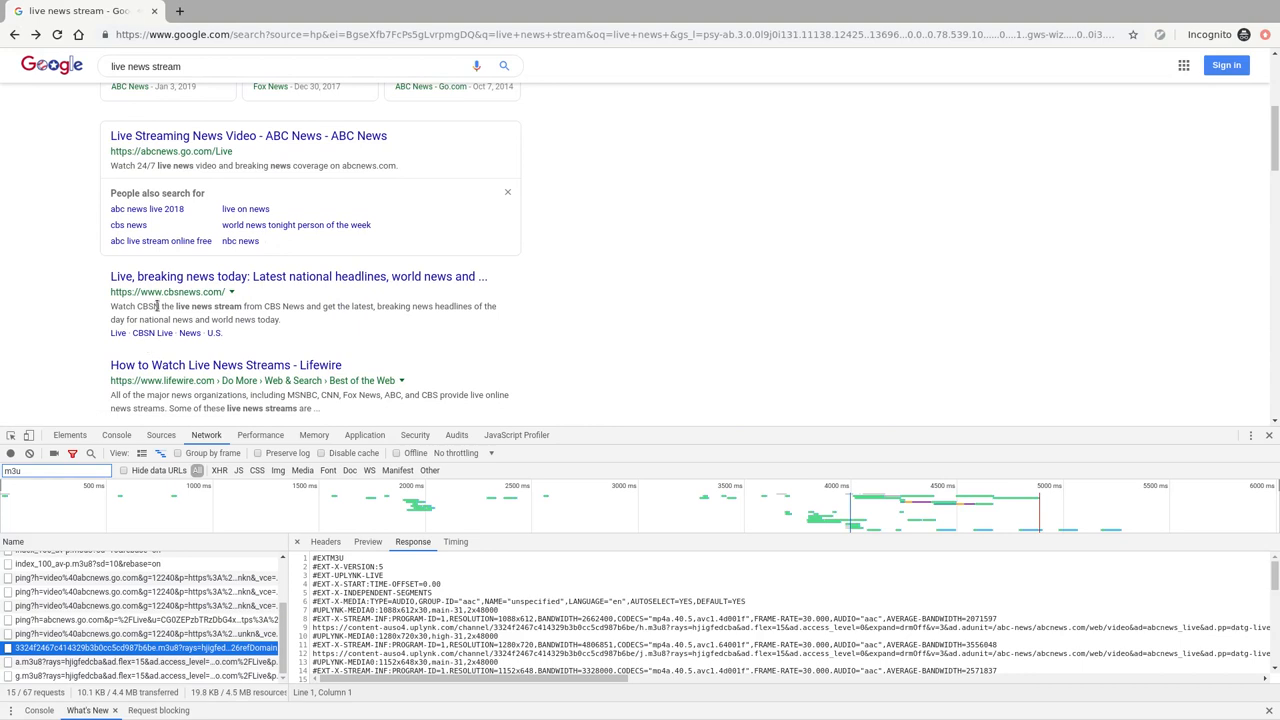
pyautogui.moveTo(298, 276)
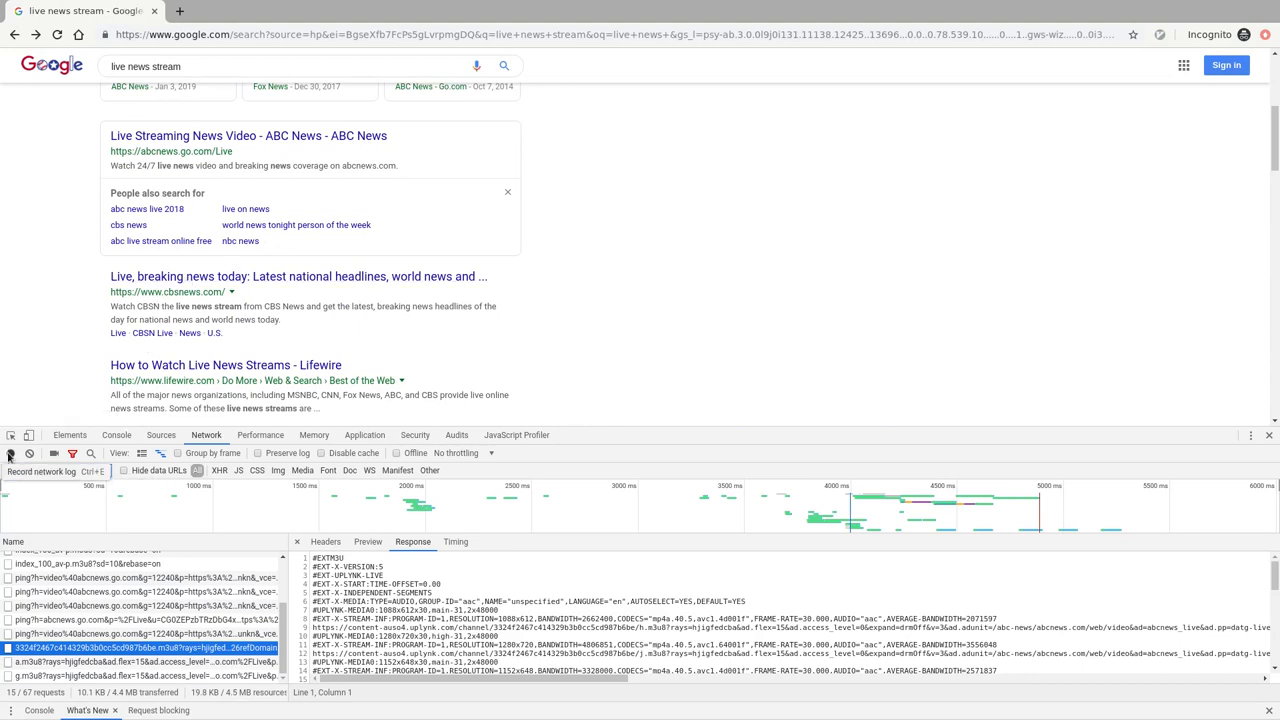
pyautogui.click(11, 453)
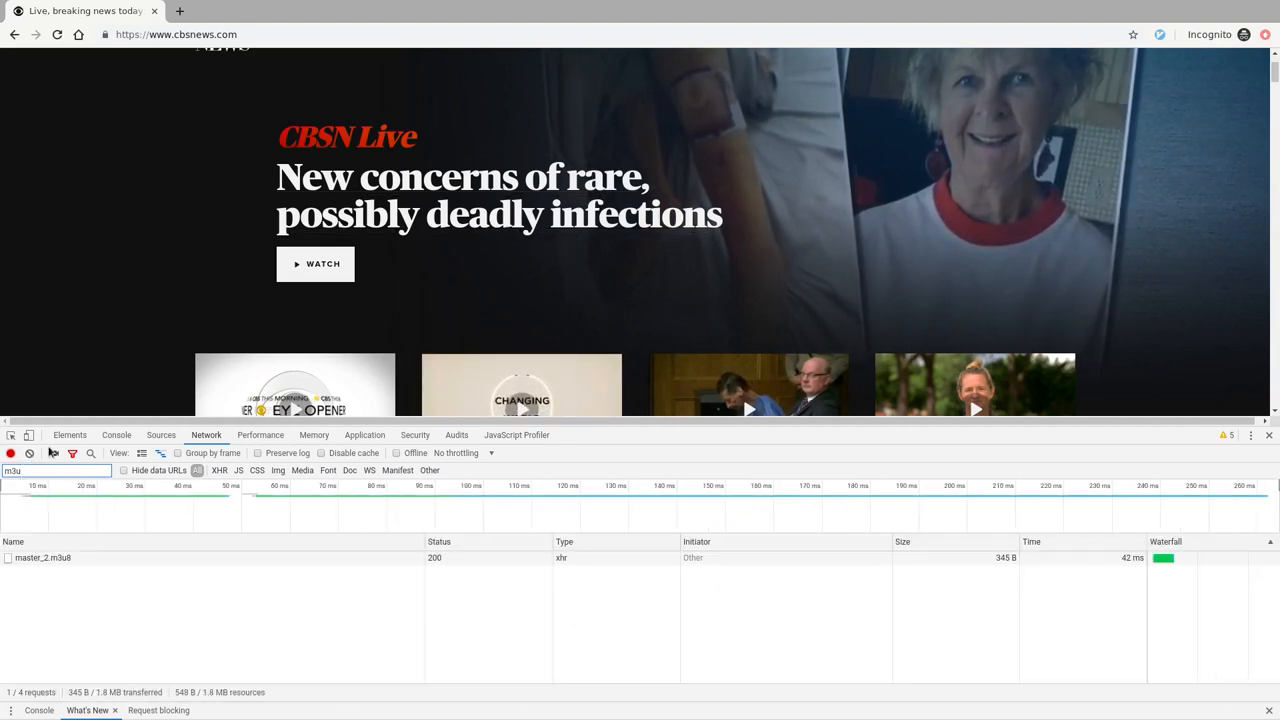
pyautogui.click(315, 263)
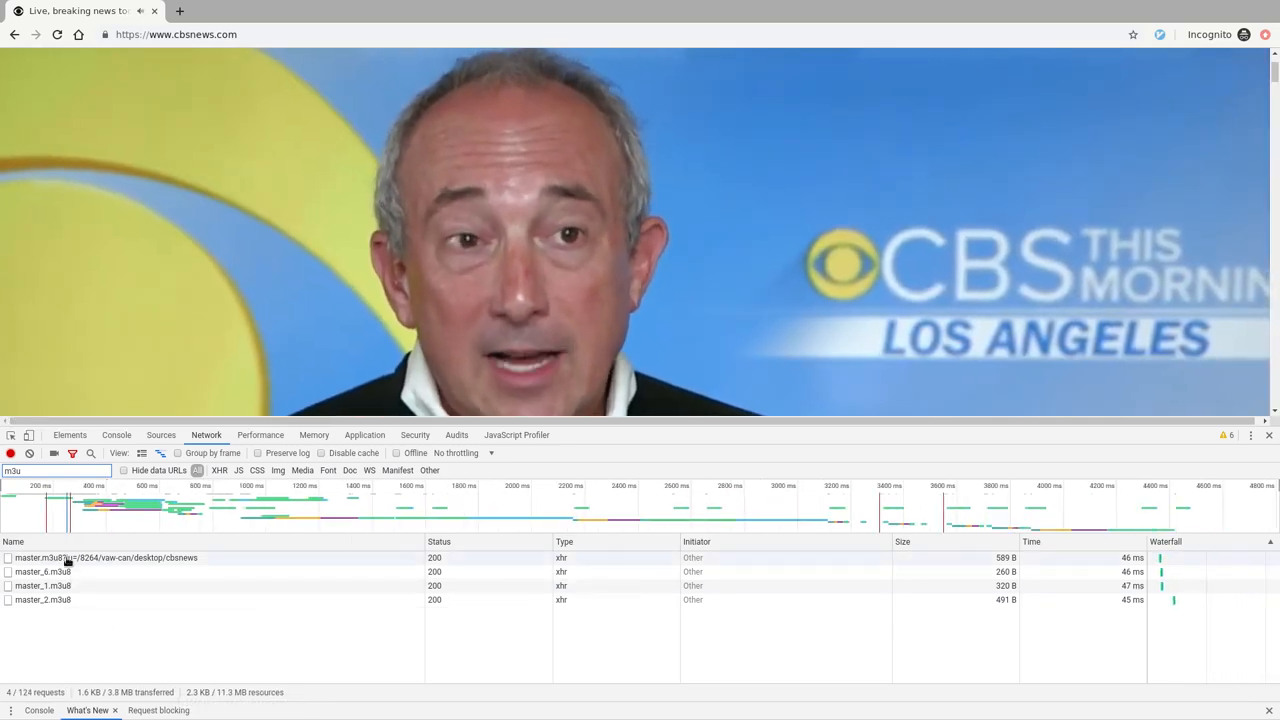
pyautogui.click(100, 557)
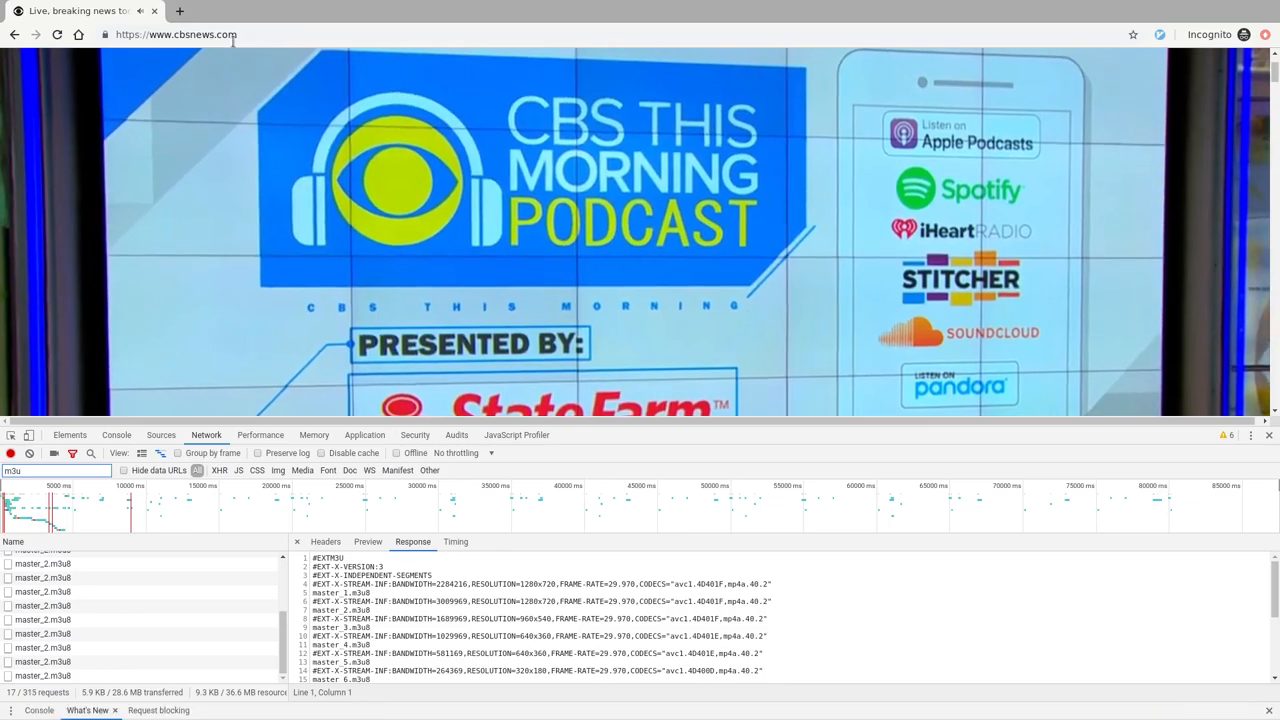
pyautogui.click(175, 34)
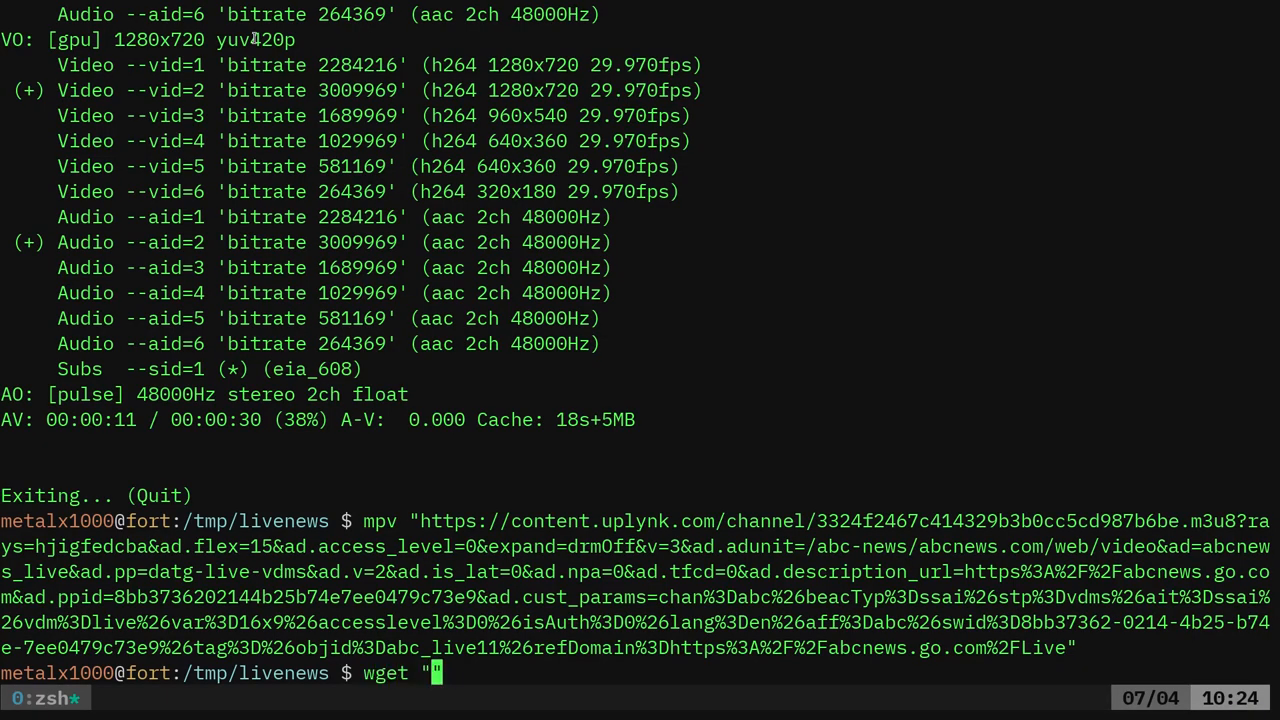
pyautogui.write('https://www.cbsnews.com/" -')
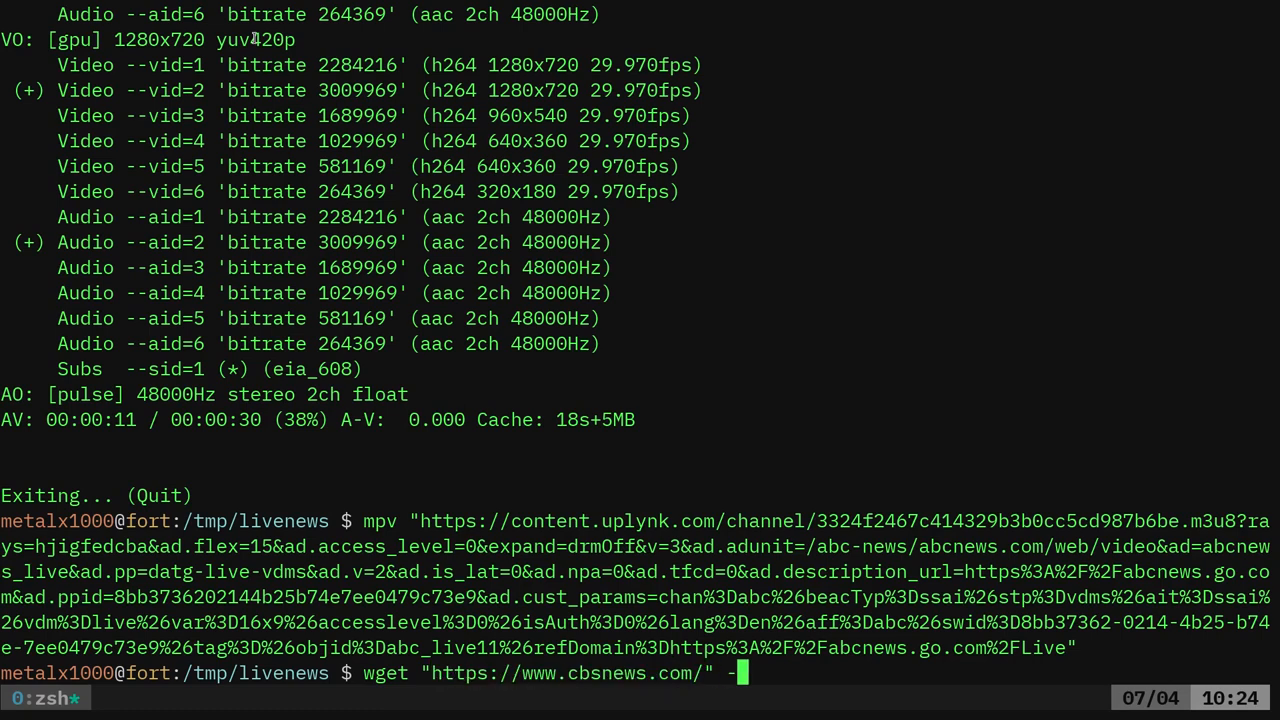
pyautogui.write('q')
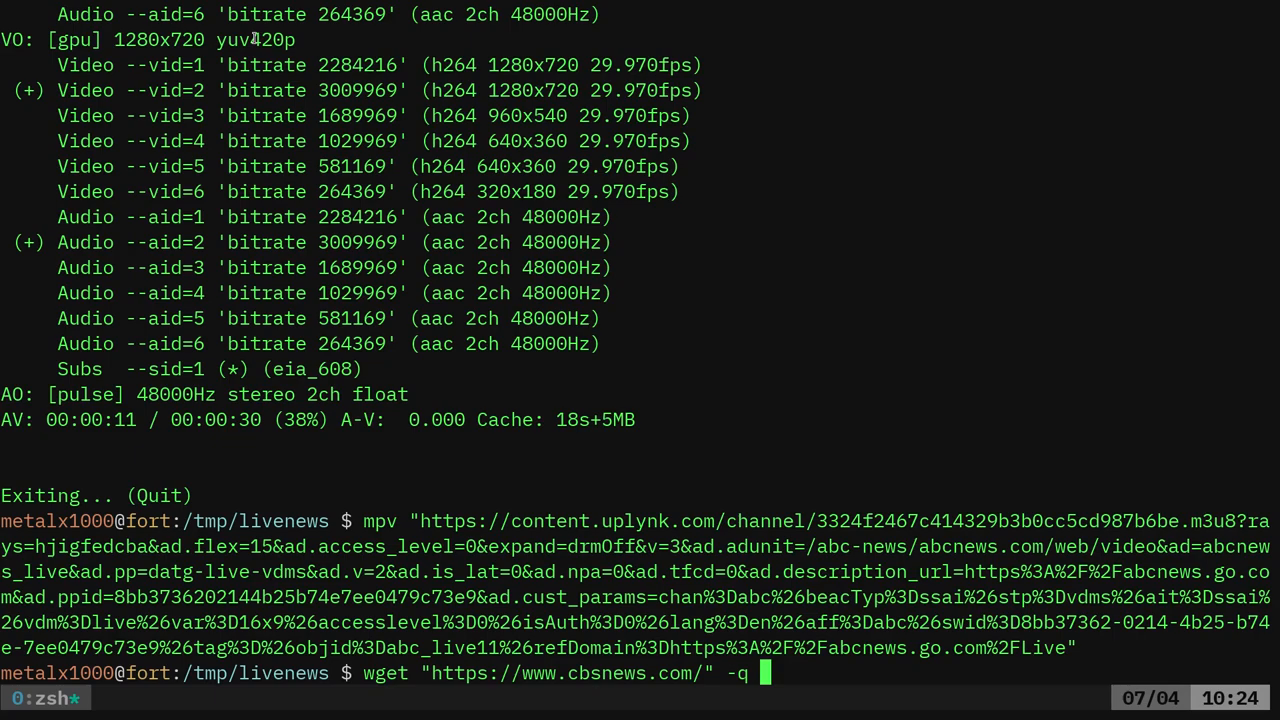
pyautogui.write('-O-')
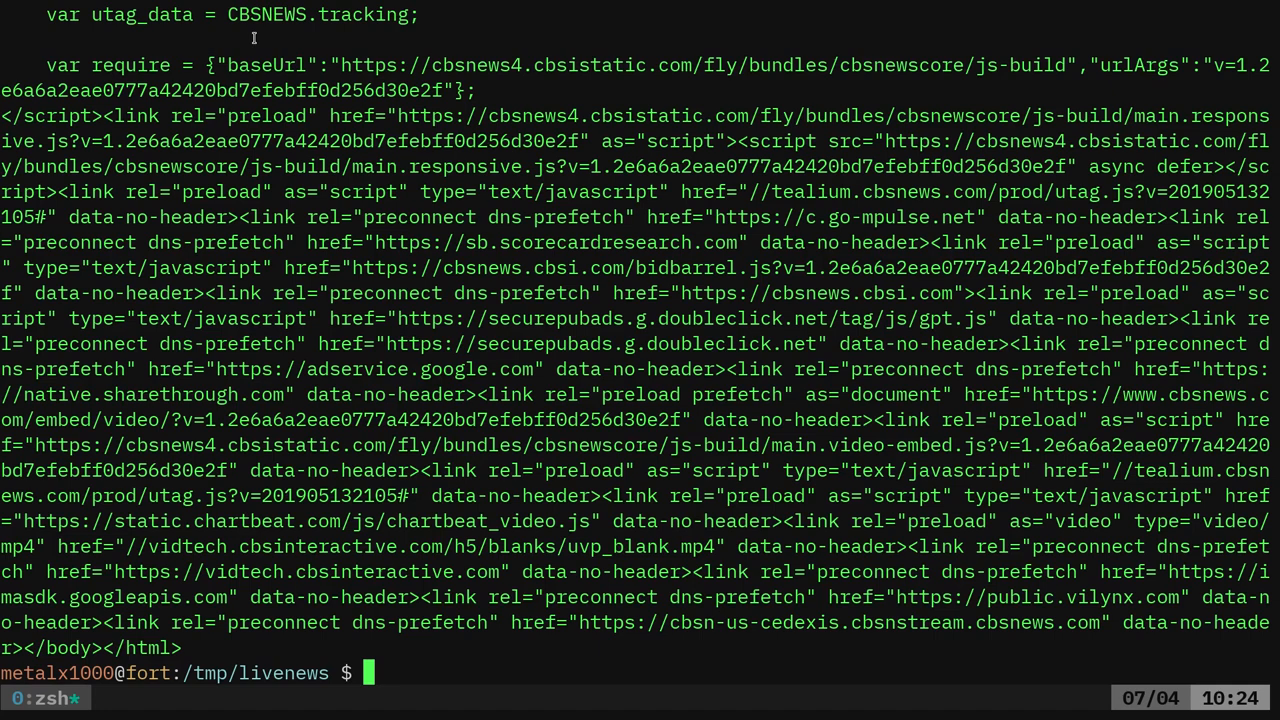
pyautogui.write('wget "https://www.cbsnews.com/" -q -O-|grep')
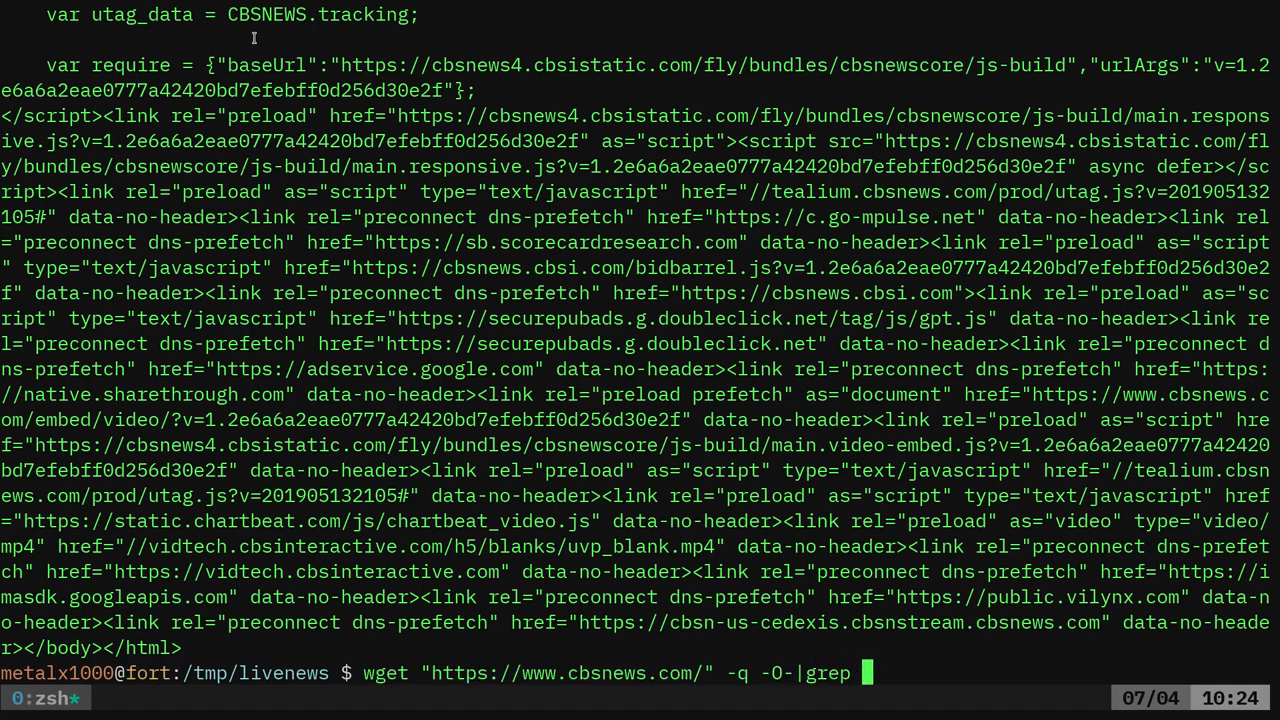
pyautogui.write('m3u|tr')
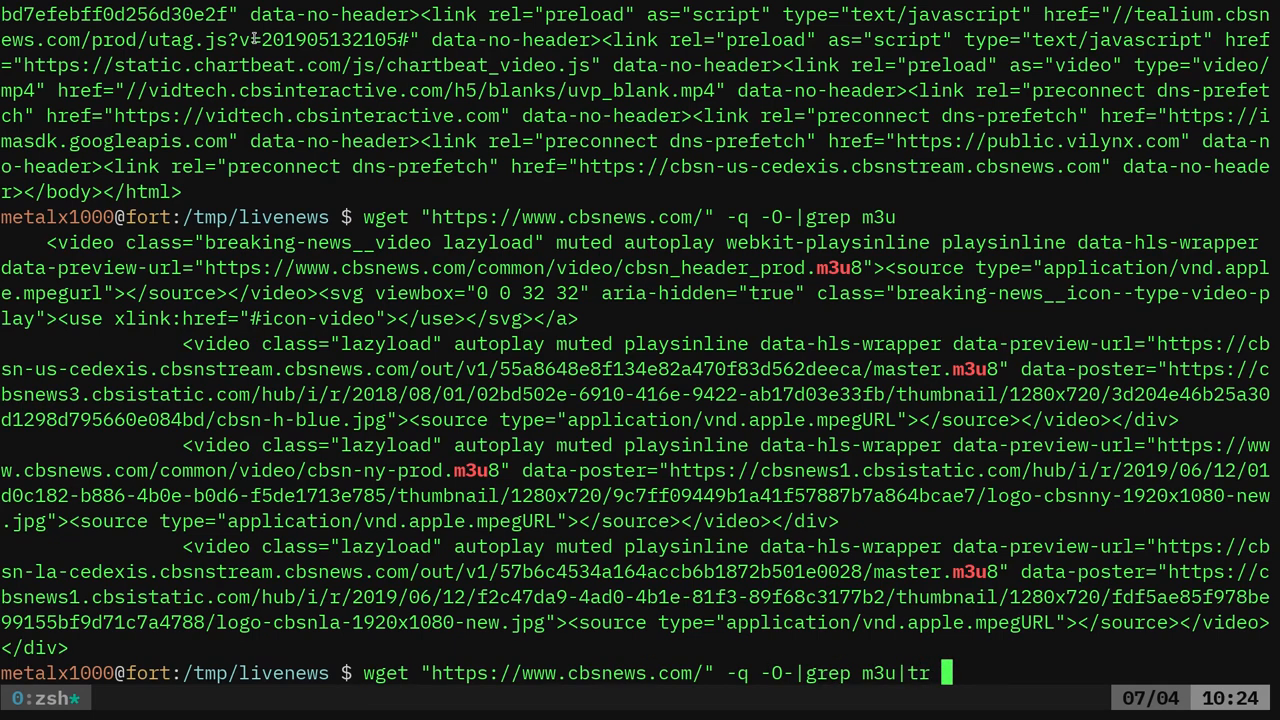
pyautogui.write("''")
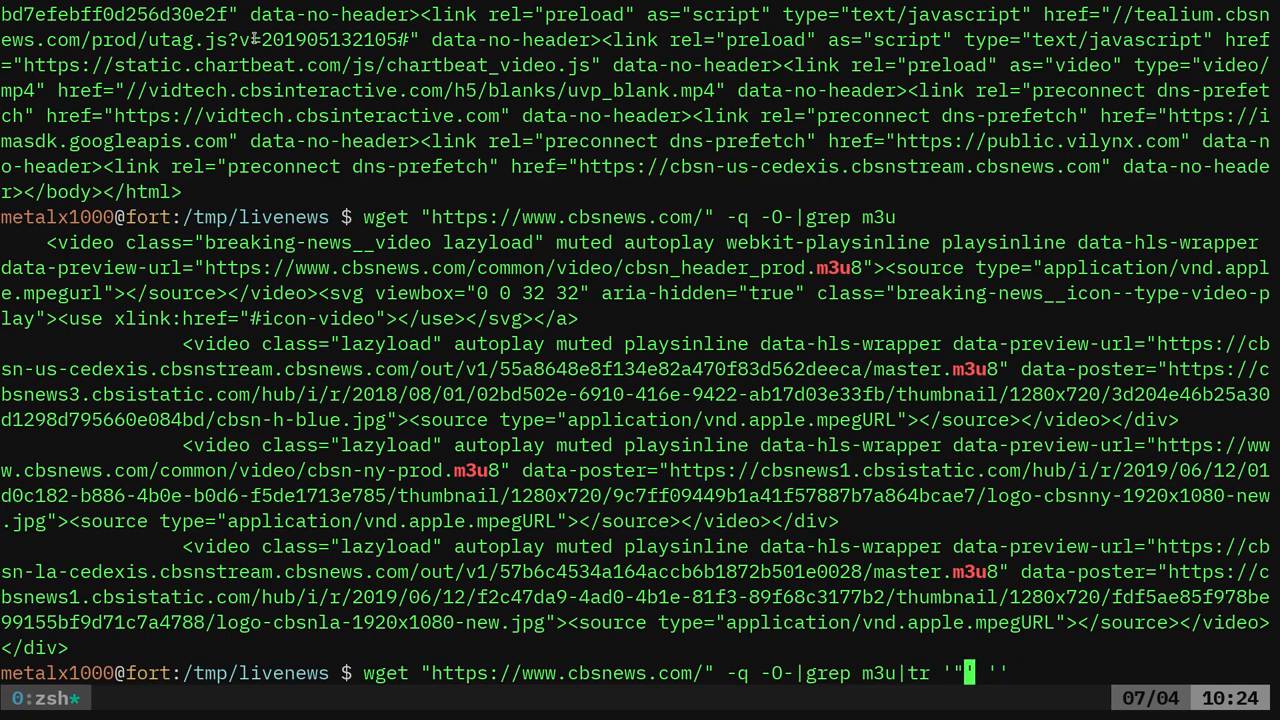
pyautogui.write('\\n')
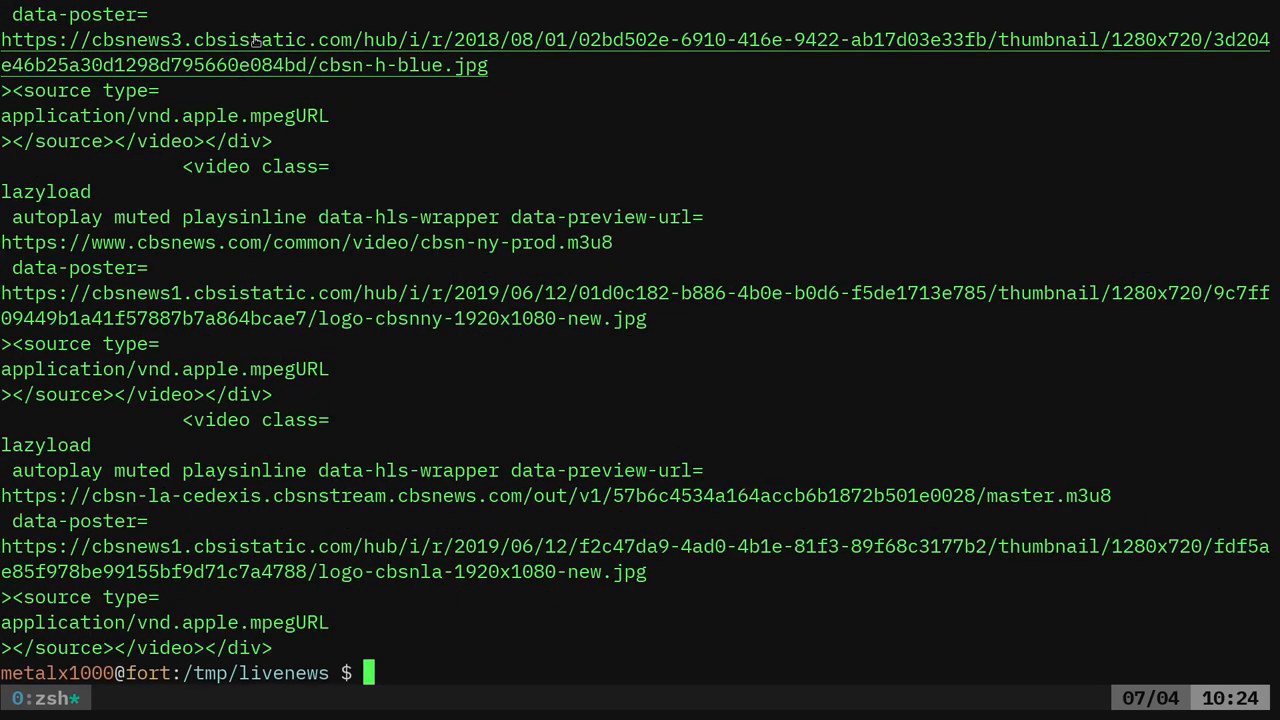
# Append |grep m3u to the wget|grep|tr pipeline so only four m3u8 URLs remain
pyautogui.write('wget "https://www.cbsnews.com/" -q -O-|grep m3u|tr \'"\' \'\\n\'')
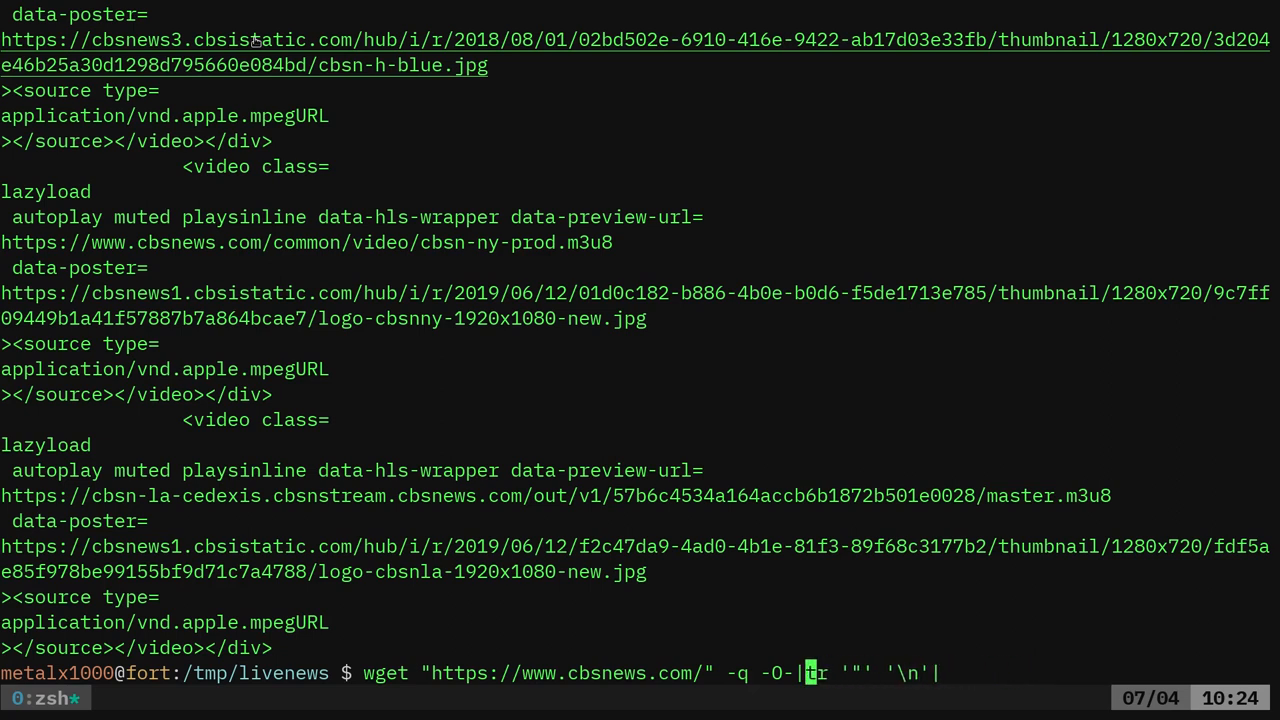
pyautogui.write('|grep')
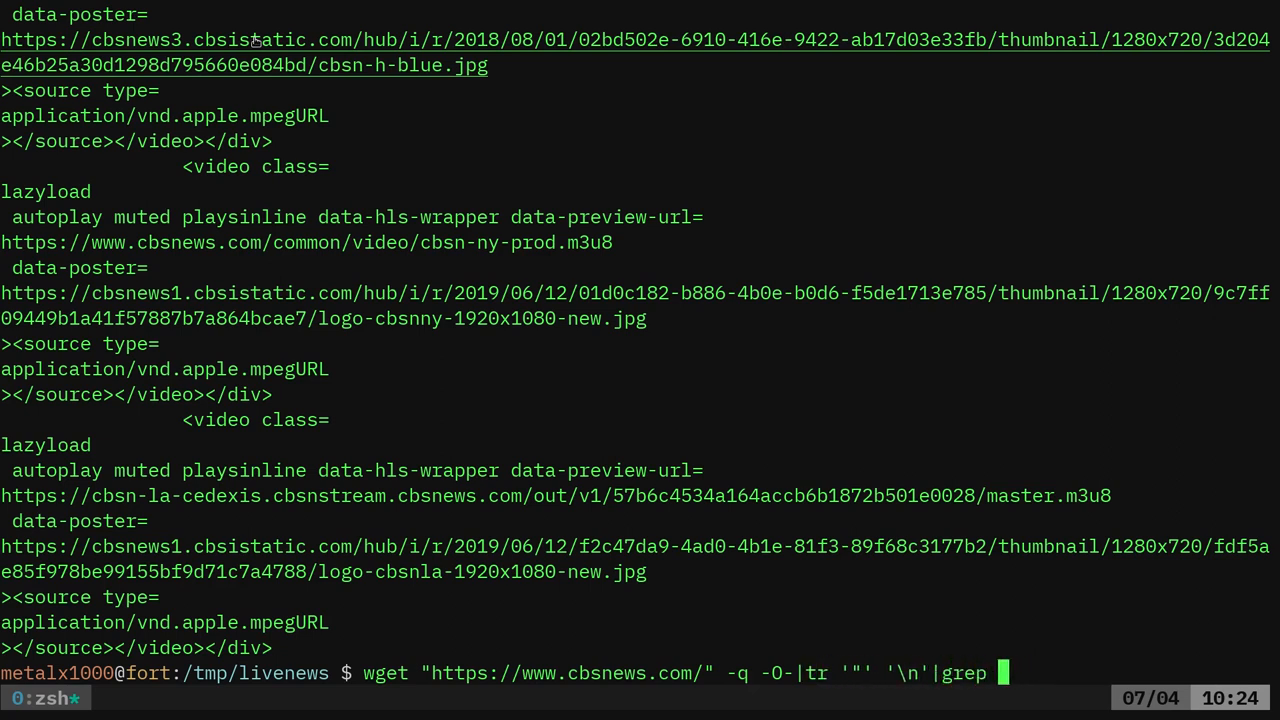
pyautogui.write('m3u')
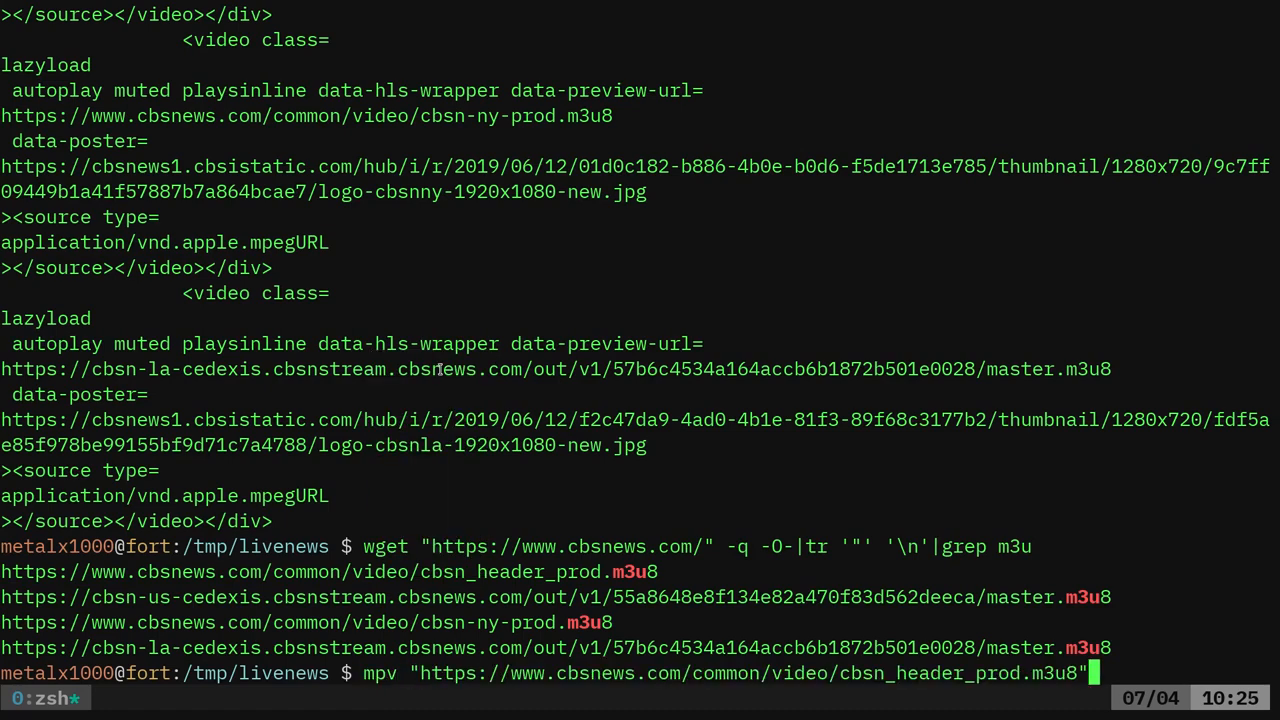
# Play cbsn_header_prod.m3u8 in mpv, then quit the player with q
pyautogui.press('enter')
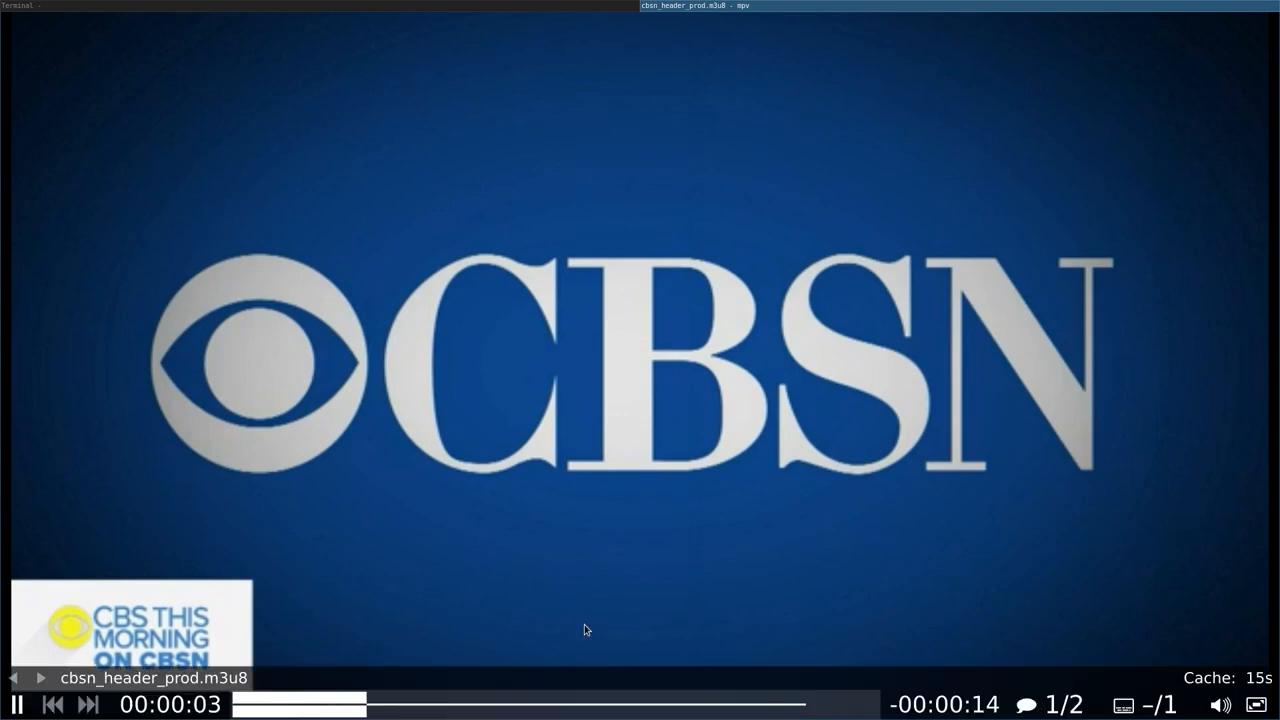
pyautogui.press('q')
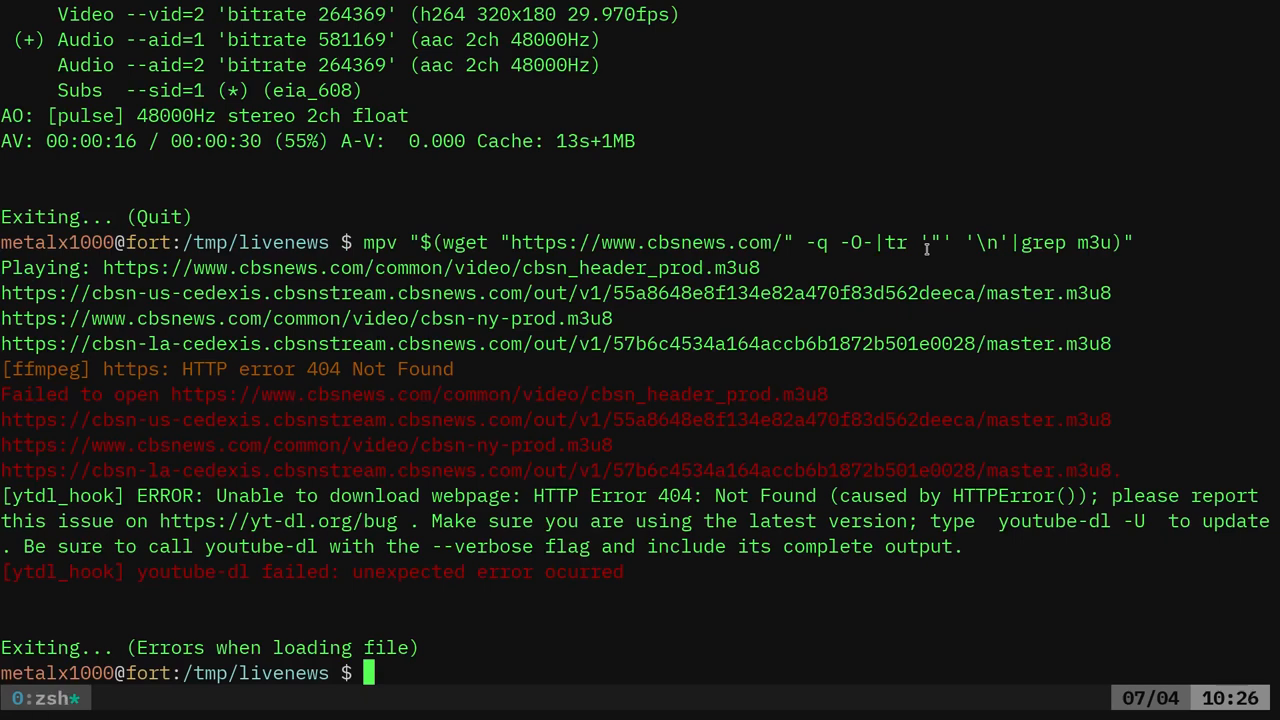
# Recall the failed mpv "$(wget … | grep m3u)" command from shell history
pyautogui.press('Up')
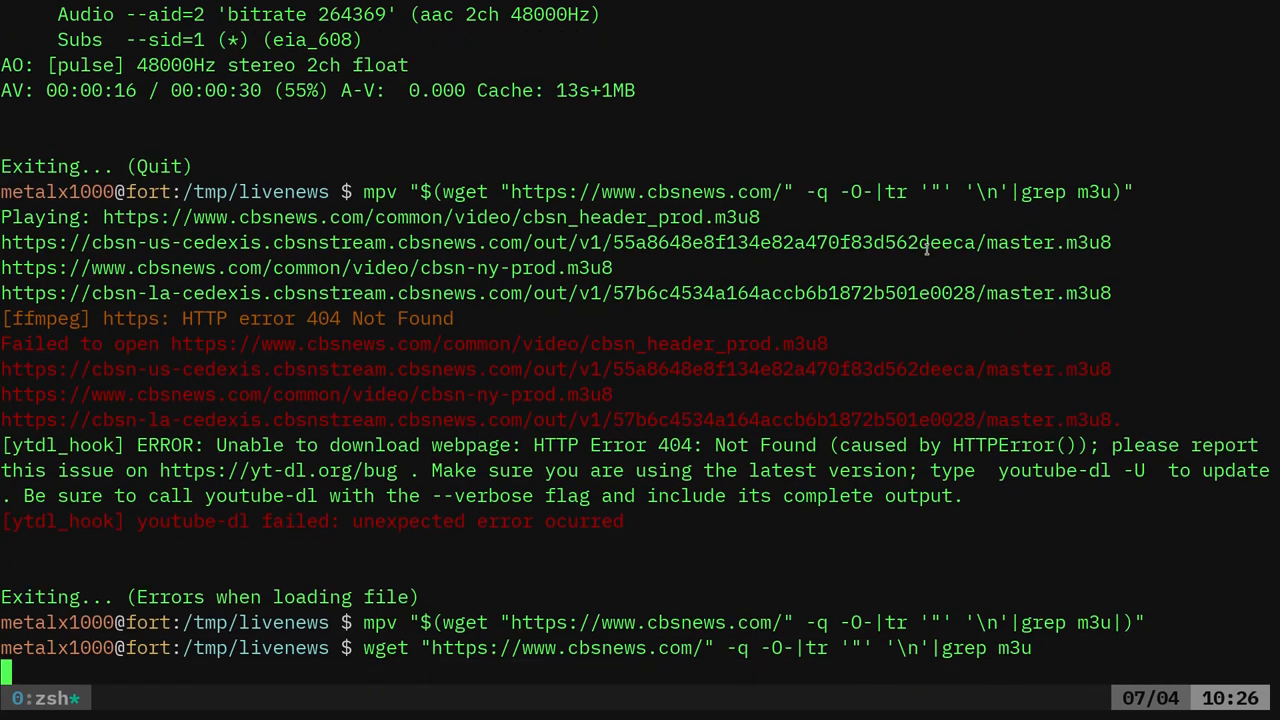
# Rerun the scrape with |head -n1 to keep one URL, and begin wrapping it in mpv "$( )"
pyautogui.press('Return')
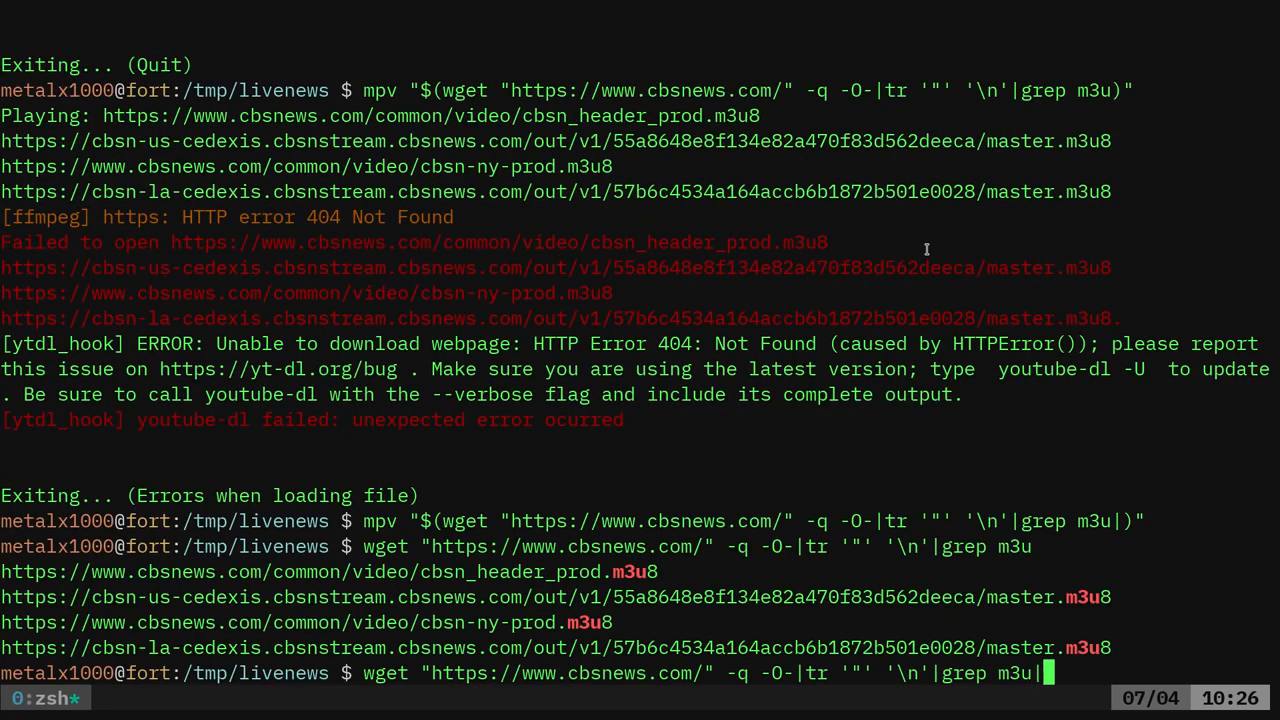
pyautogui.write('head -n1')
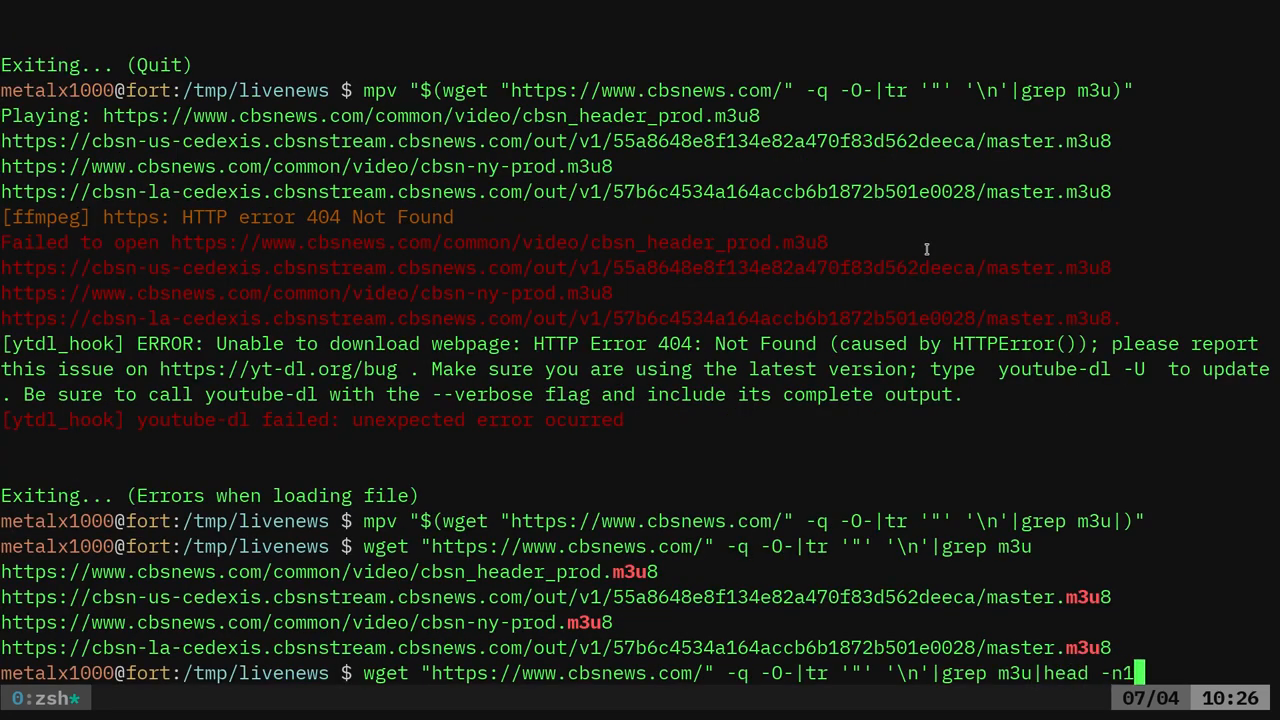
pyautogui.press('Return')
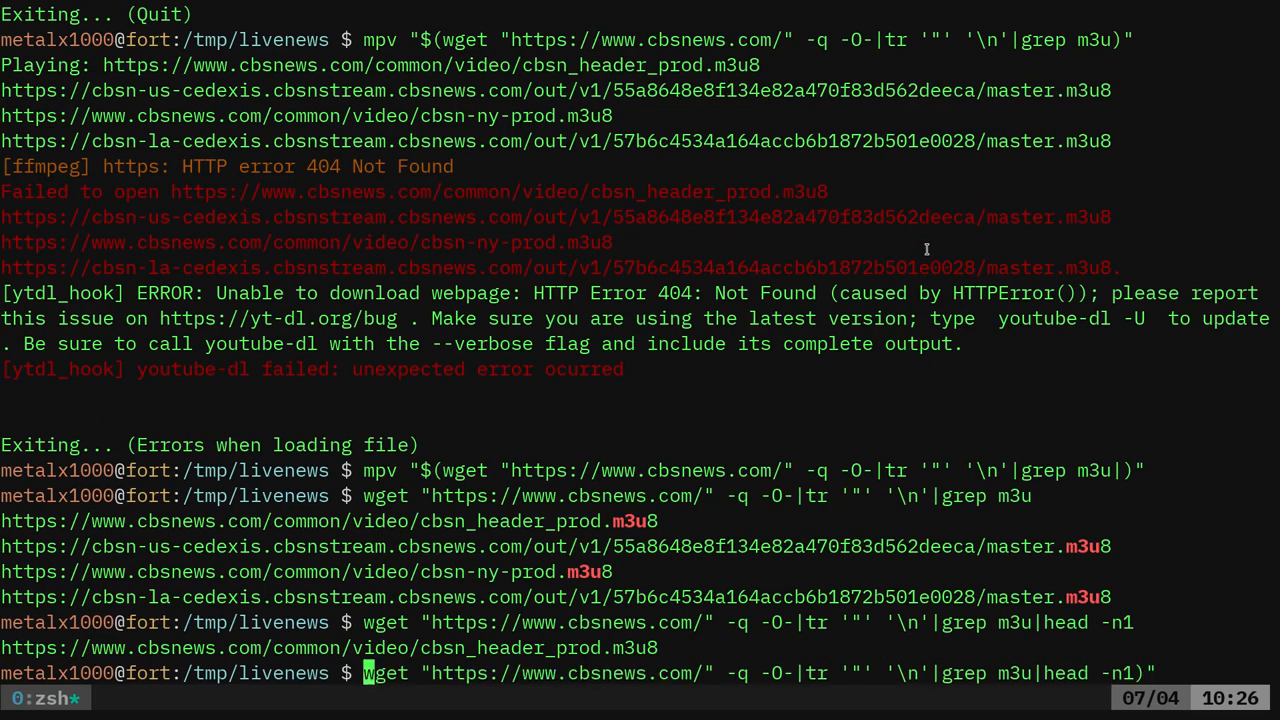
pyautogui.write('$(')
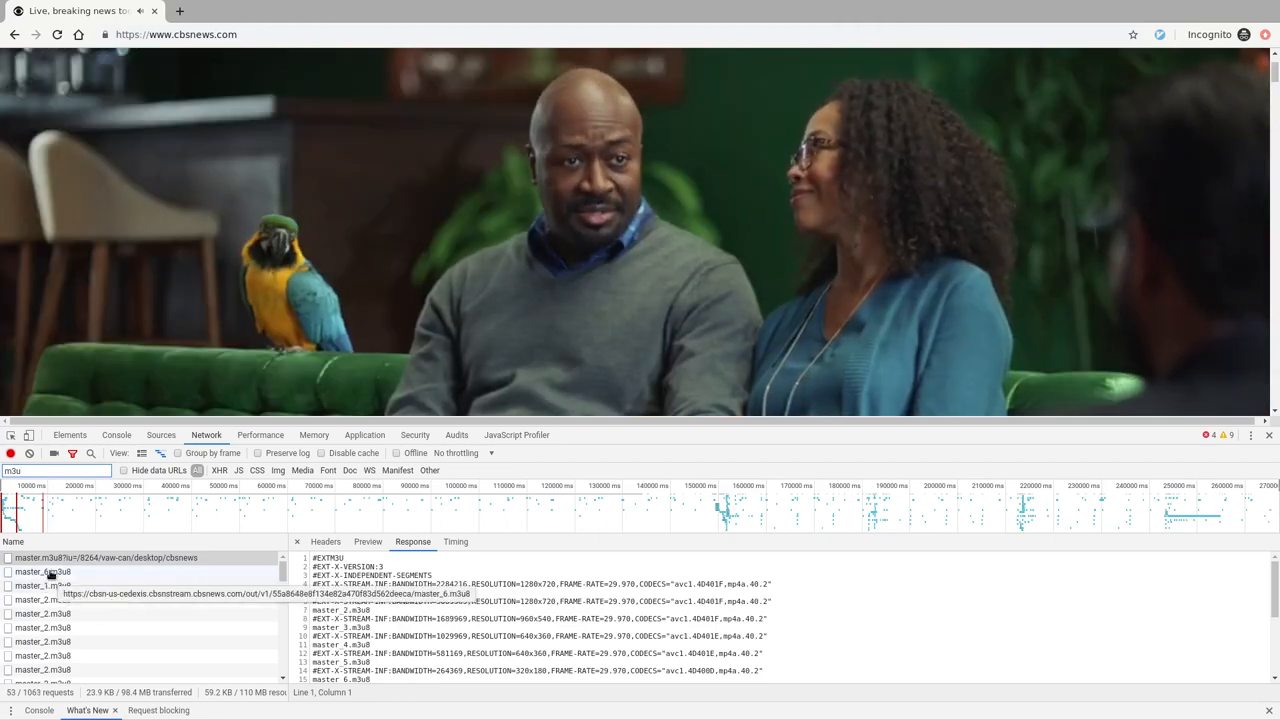
# Copy the master_6.m3u8 request's link address and view its .ts segment playlist response
pyautogui.rightClick(45, 571)
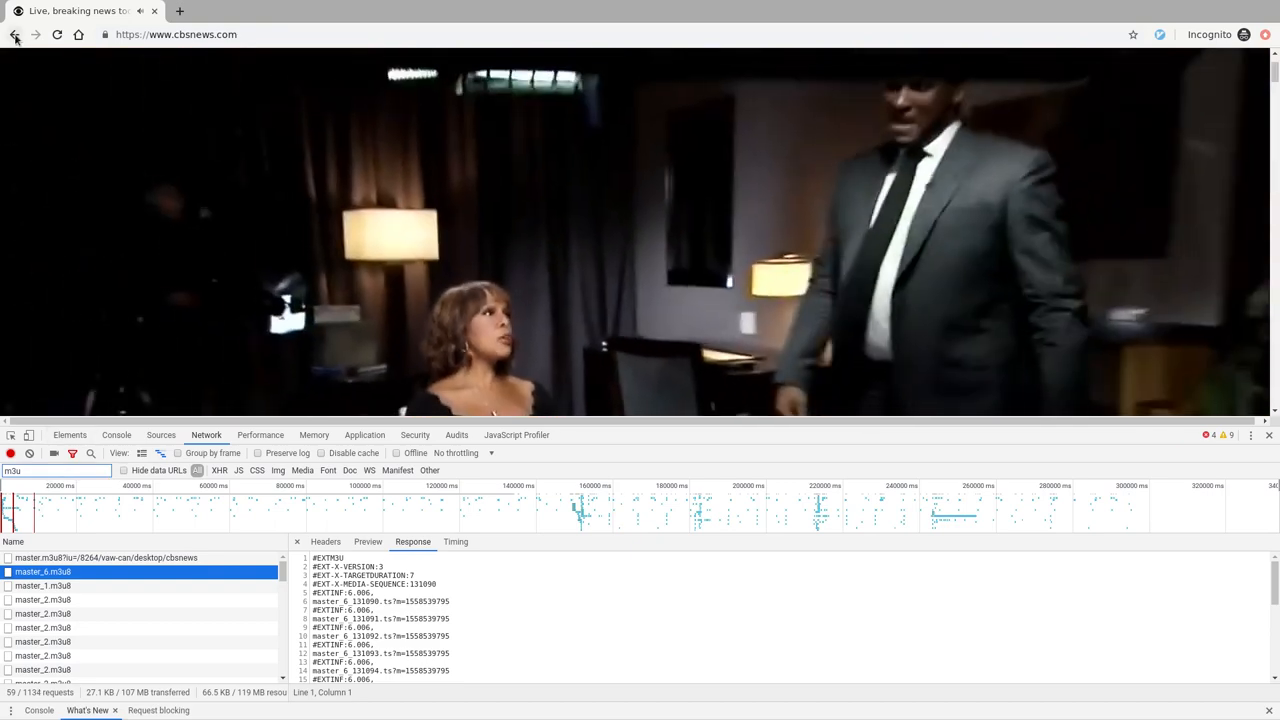
# Go back from CBS News to the search results and open the NBC2 News Live Stream result
pyautogui.click(15, 34)
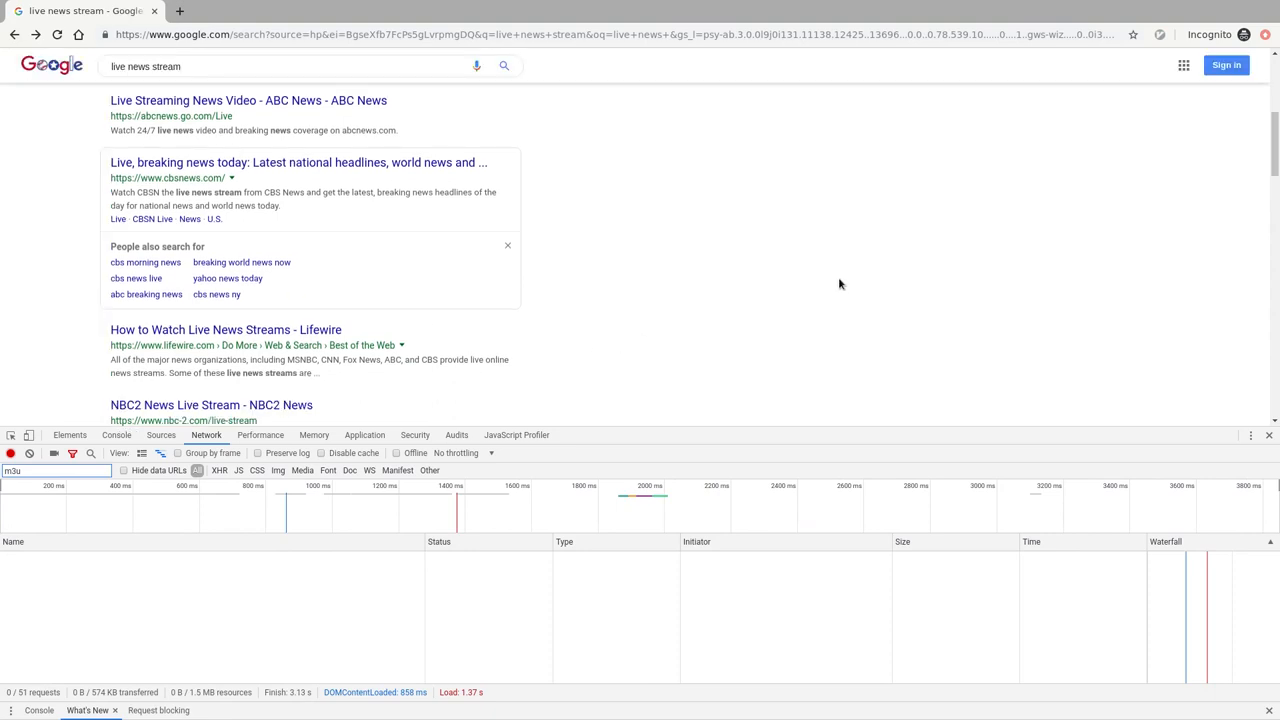
pyautogui.scroll(-3)
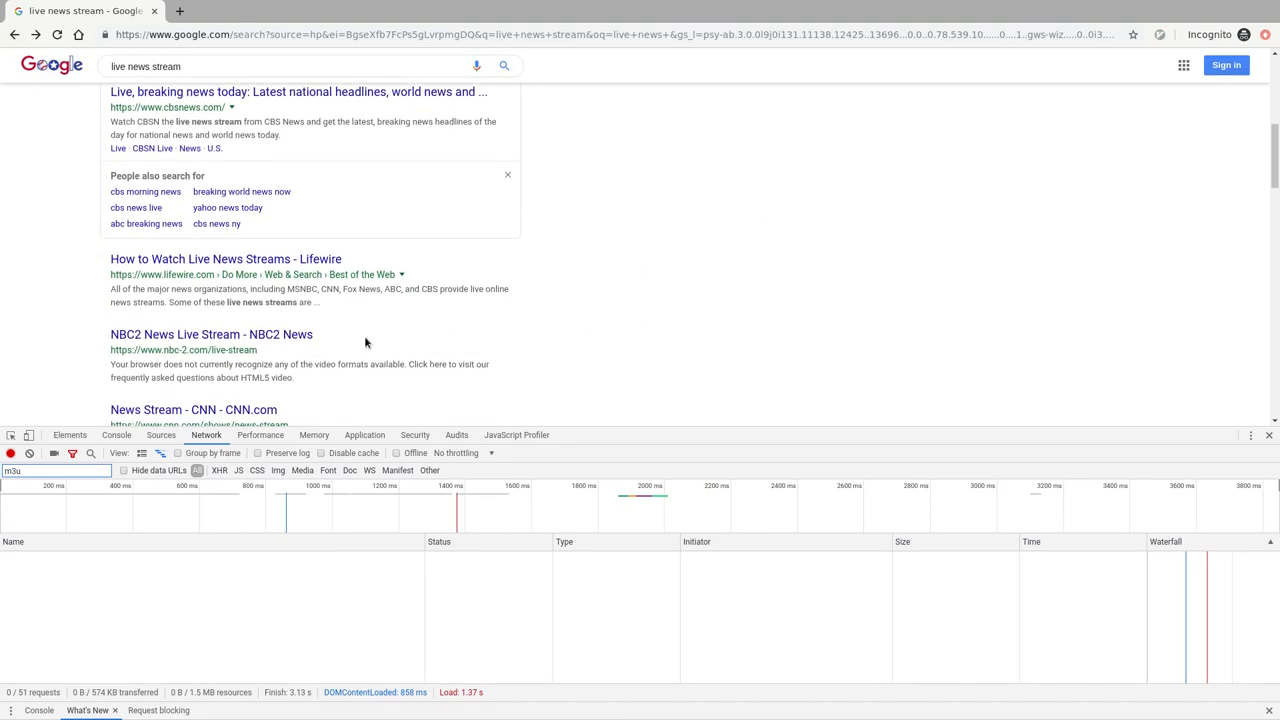
pyautogui.moveTo(180, 352)
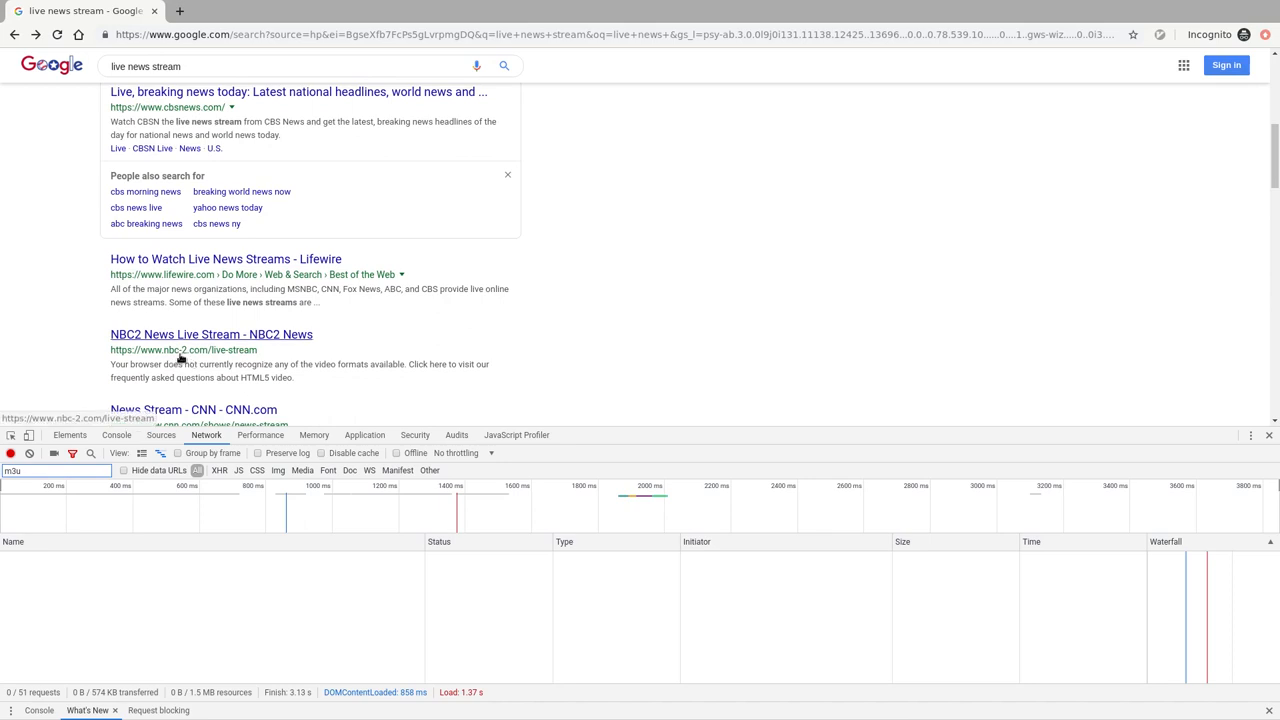
pyautogui.moveTo(196, 334)
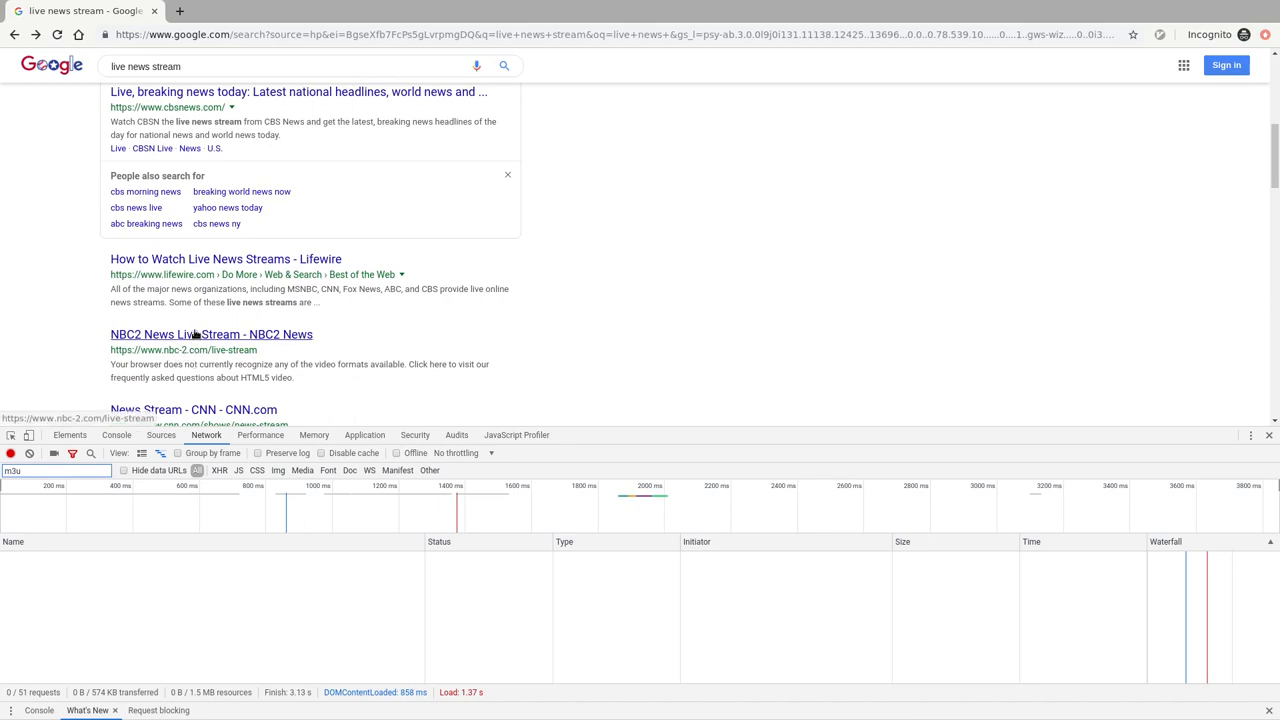
pyautogui.click(211, 334)
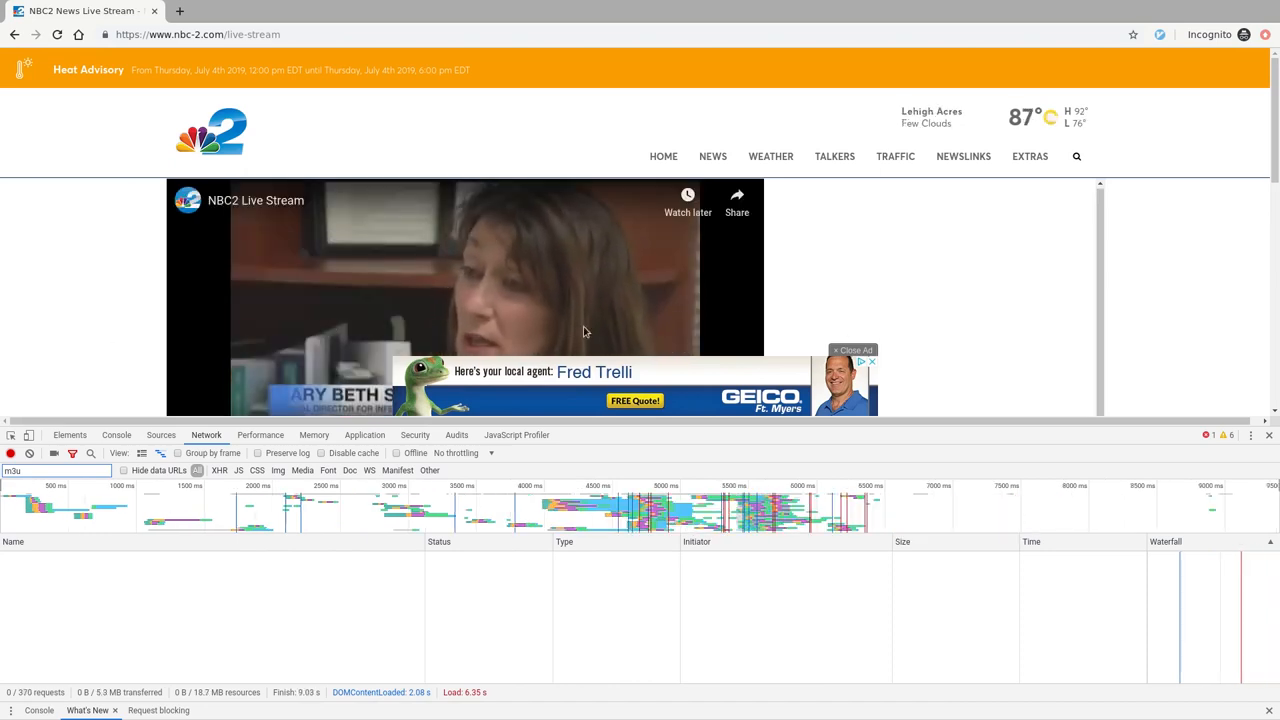
# Close the ad over the NBC2 stream and scroll the unfiltered network request list
pyautogui.click(871, 361)
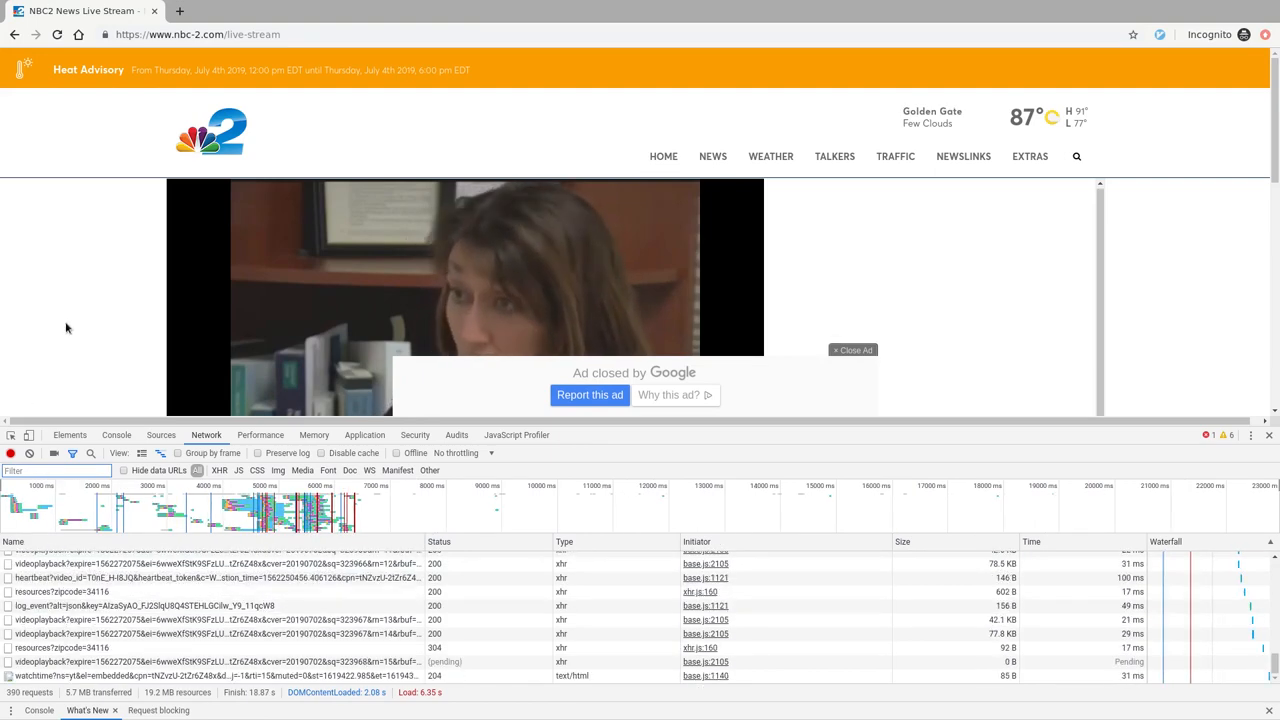
pyautogui.scroll(-3)
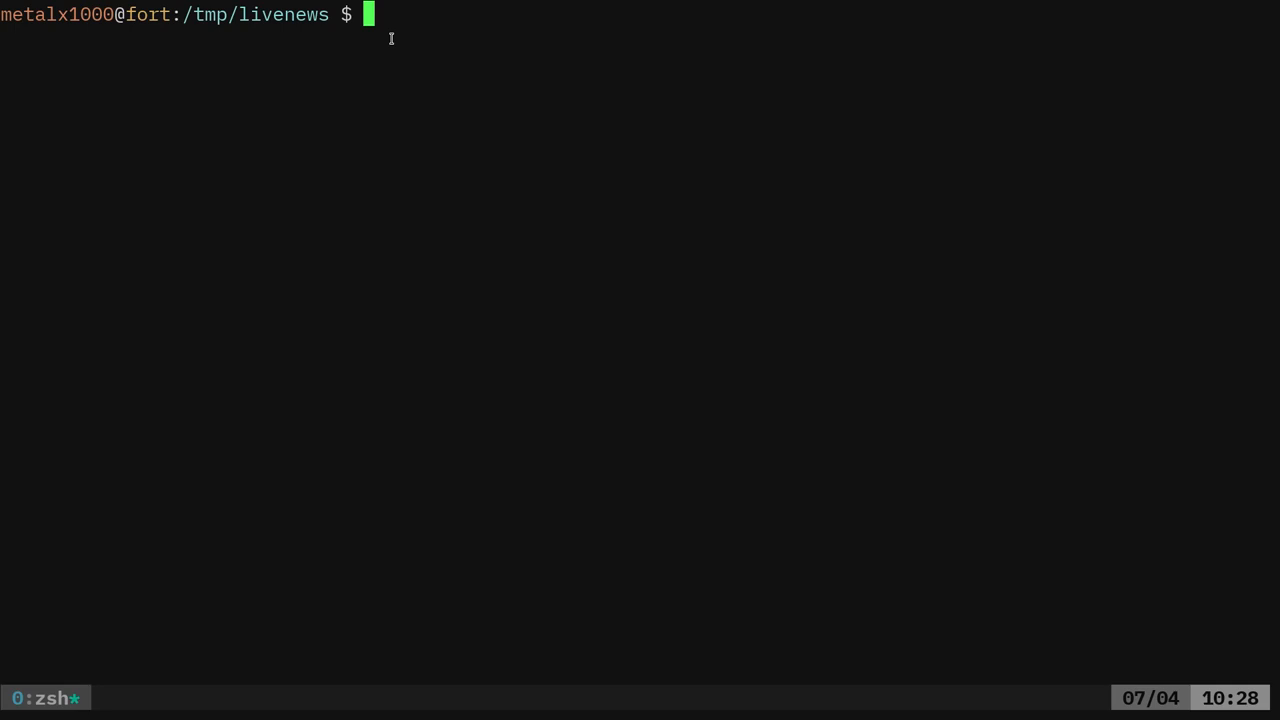
pyautogui.write('youtube-dl')
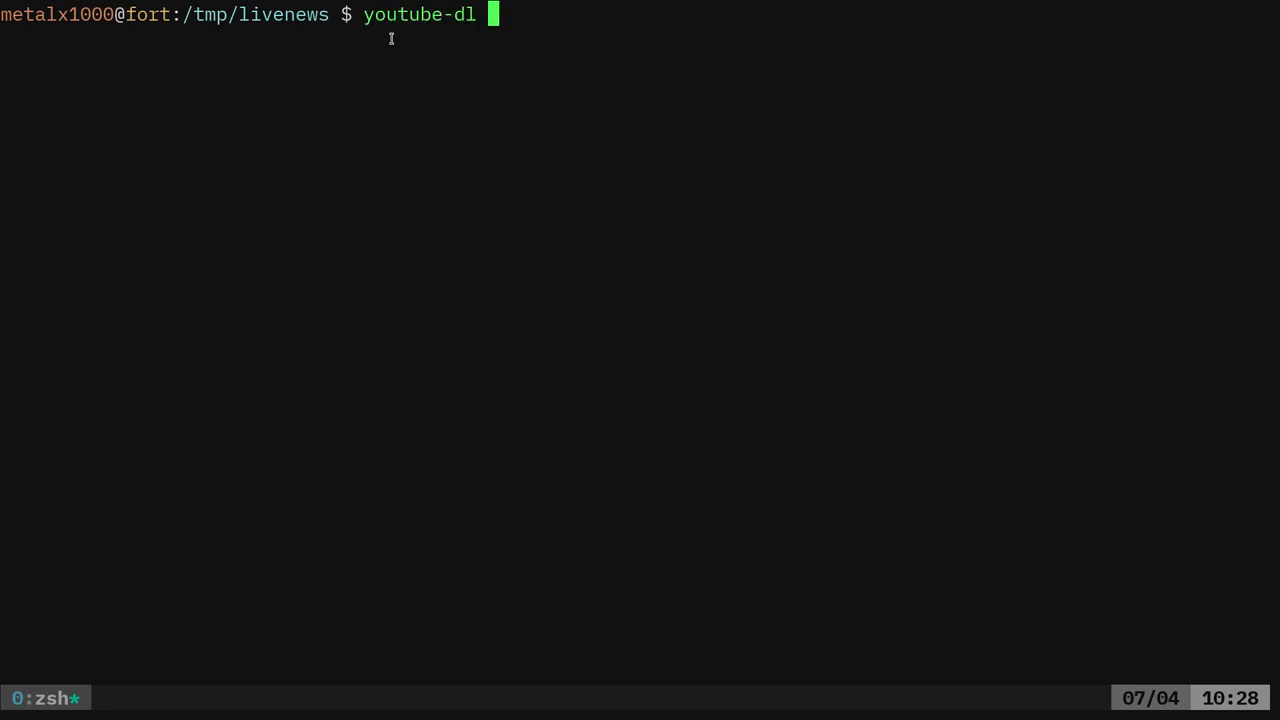
pyautogui.write('mpv')
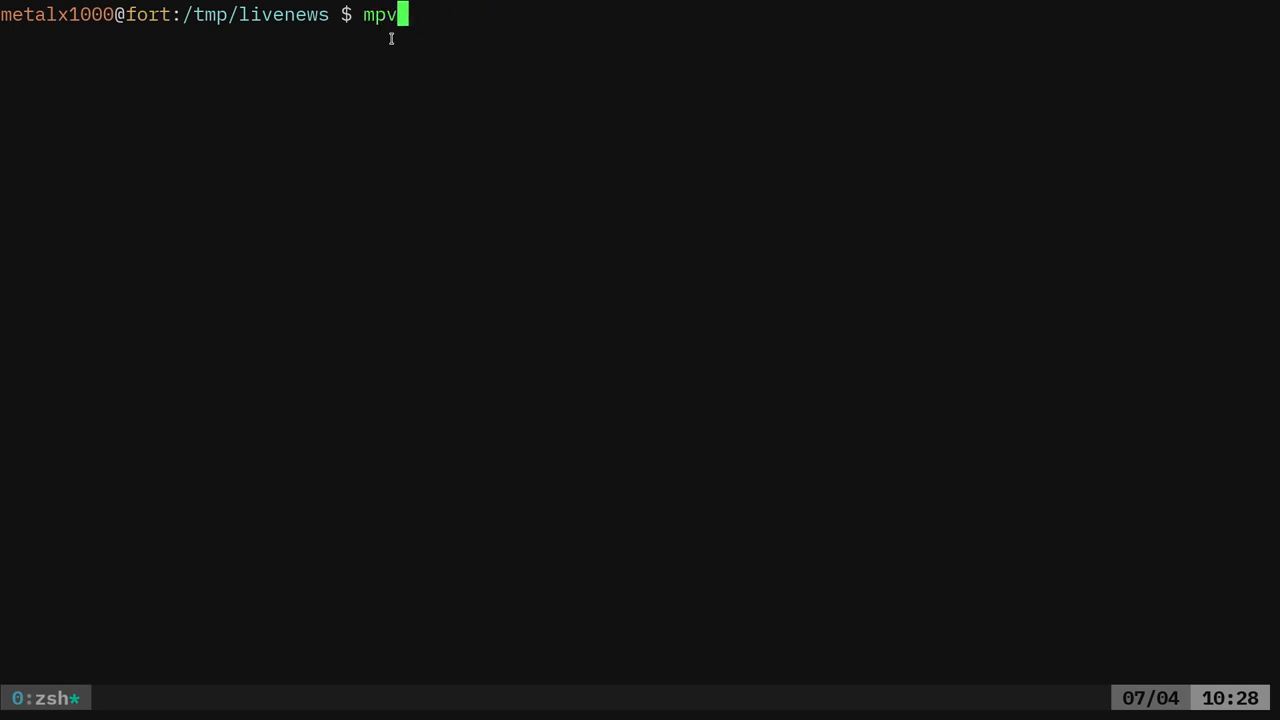
pyautogui.write('"https://cbsn-us-cedexis.cbsnstream.cbsnews.com/out/v1/55a8648e8f134e82a470f83d562deeca/master_6.m3u8')
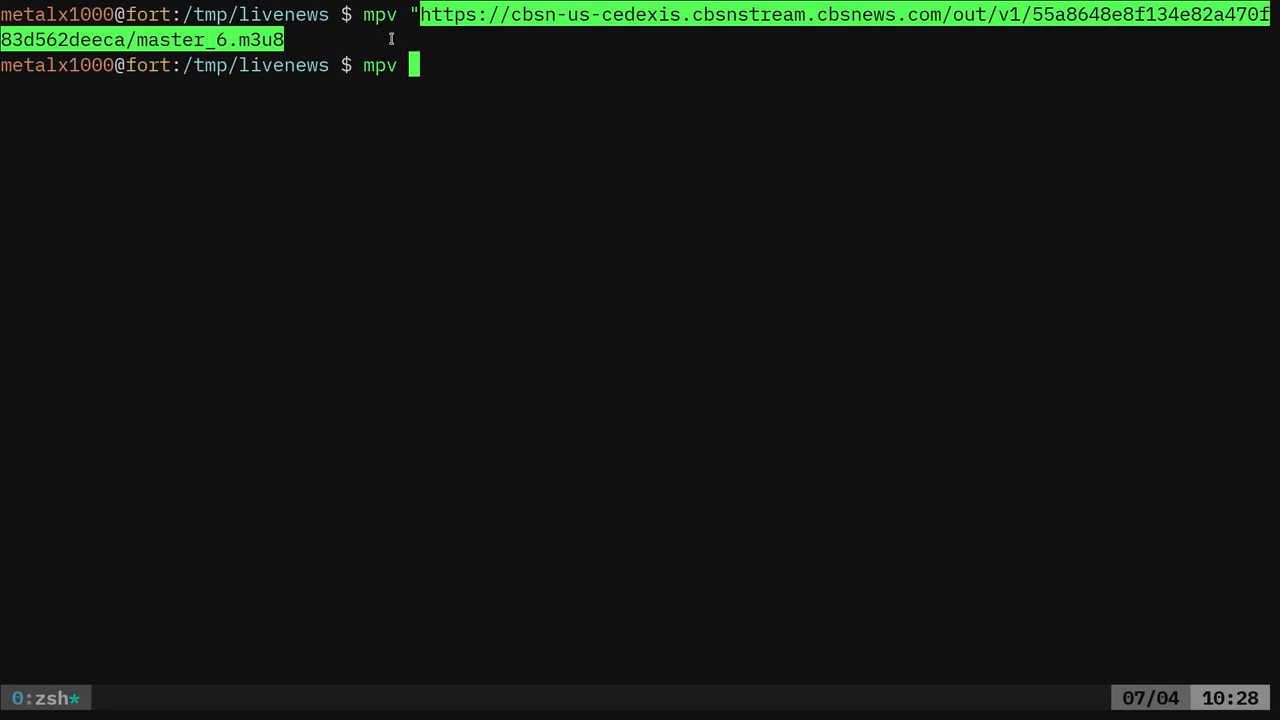
pyautogui.write('"https://www.youtube.com/watch?v=T0nE_H-I8JQ')
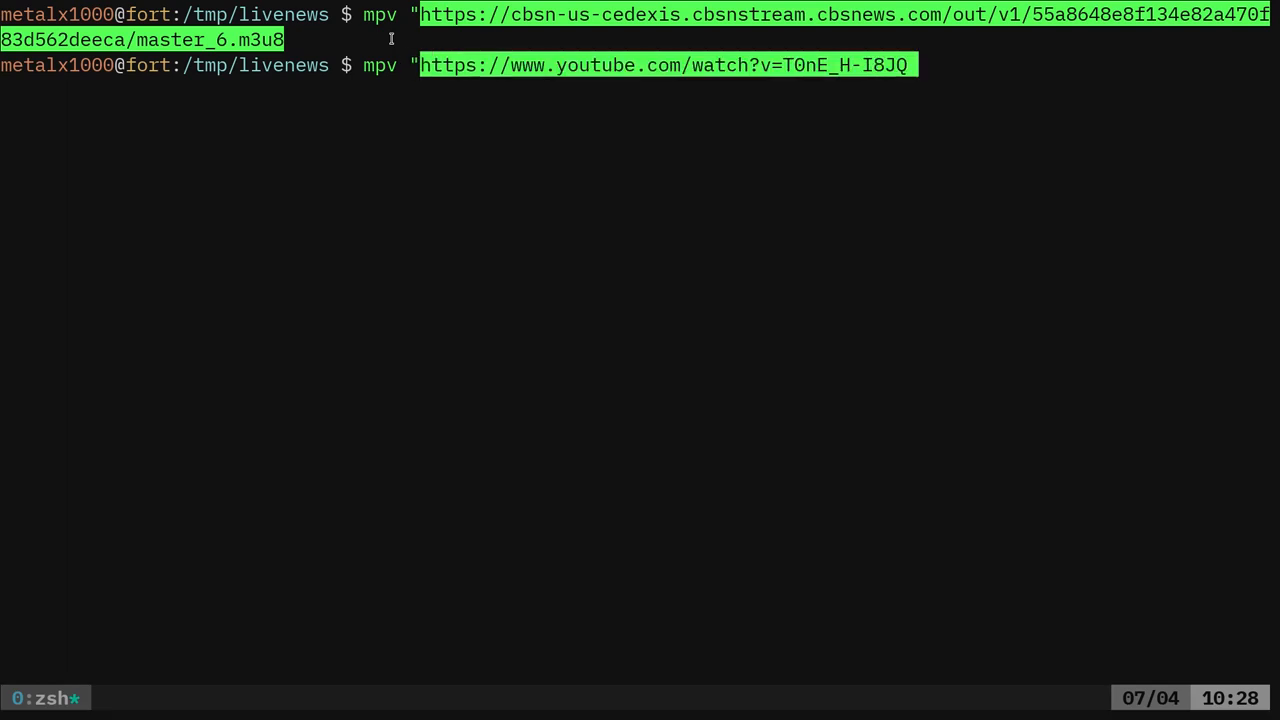
pyautogui.write('"')
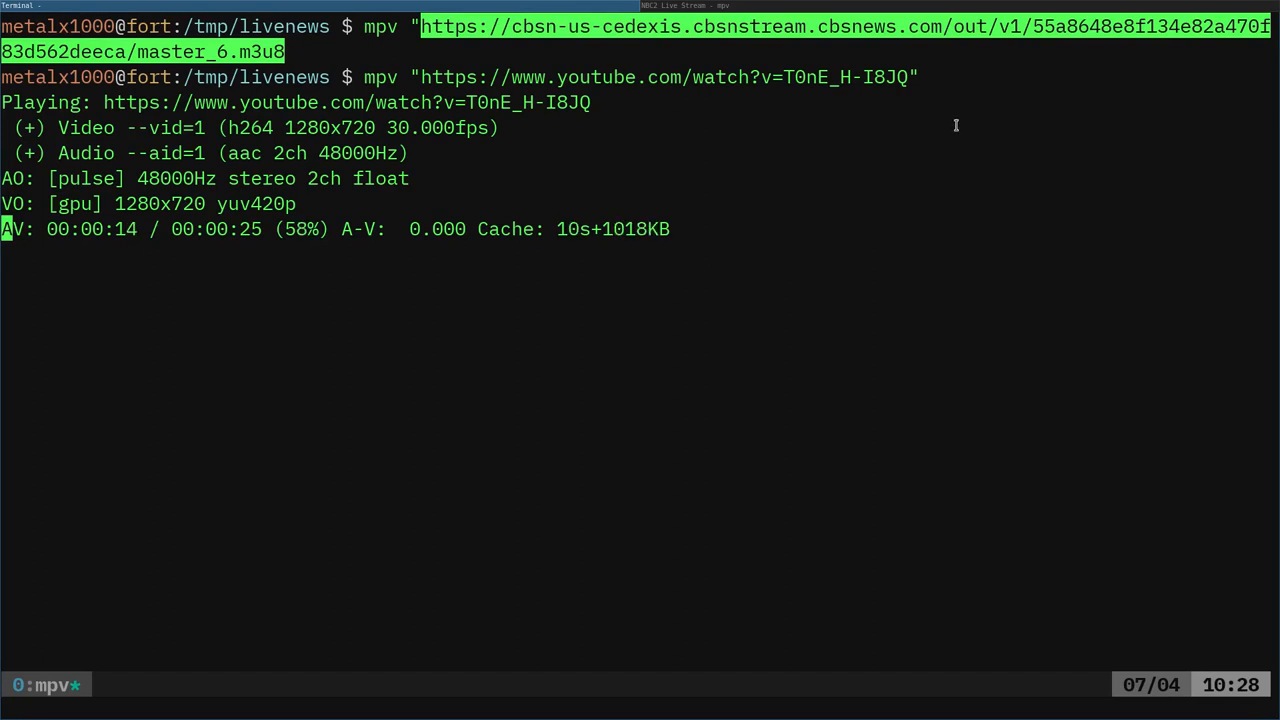
pyautogui.moveTo(800, 209)
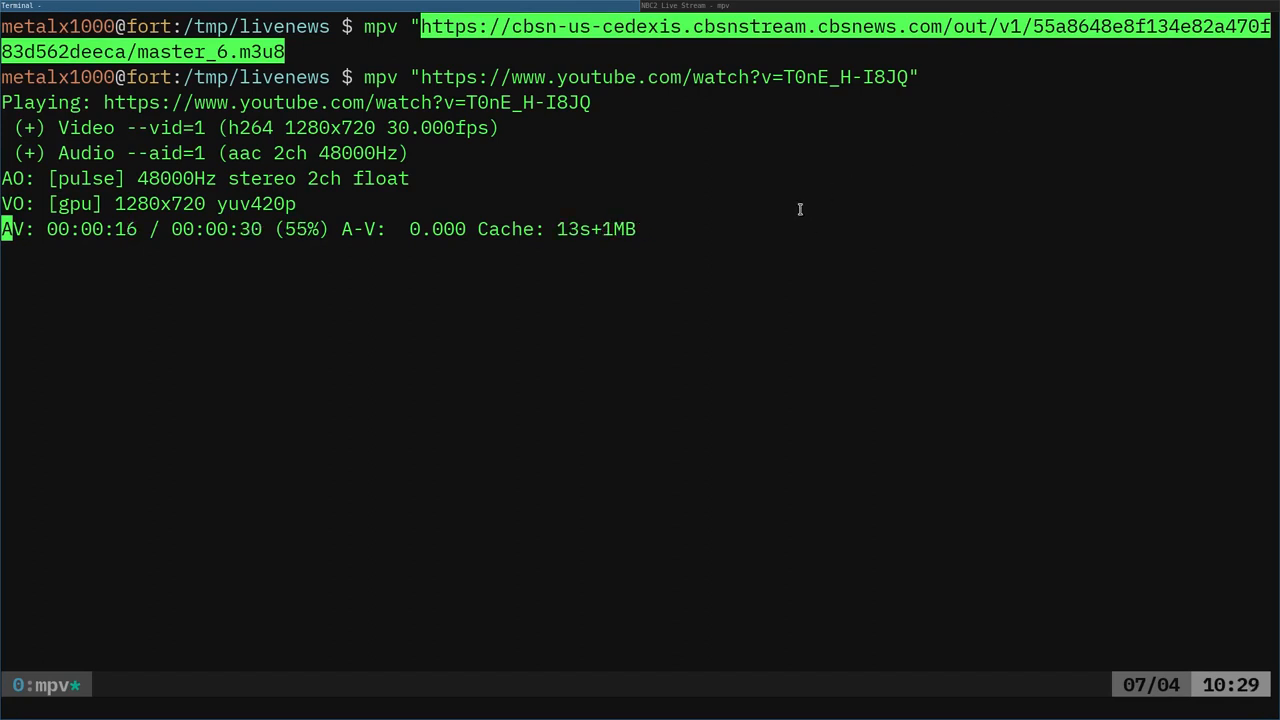
pyautogui.moveTo(358, 54)
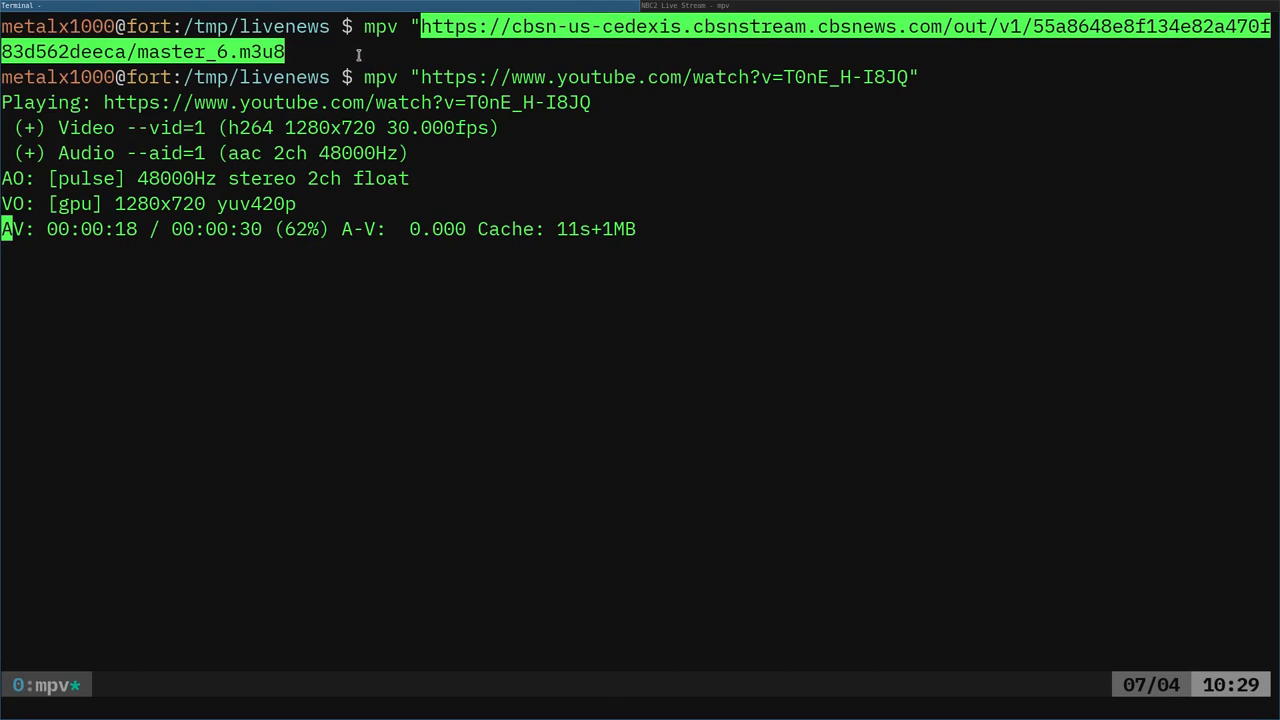
pyautogui.moveTo(728, 91)
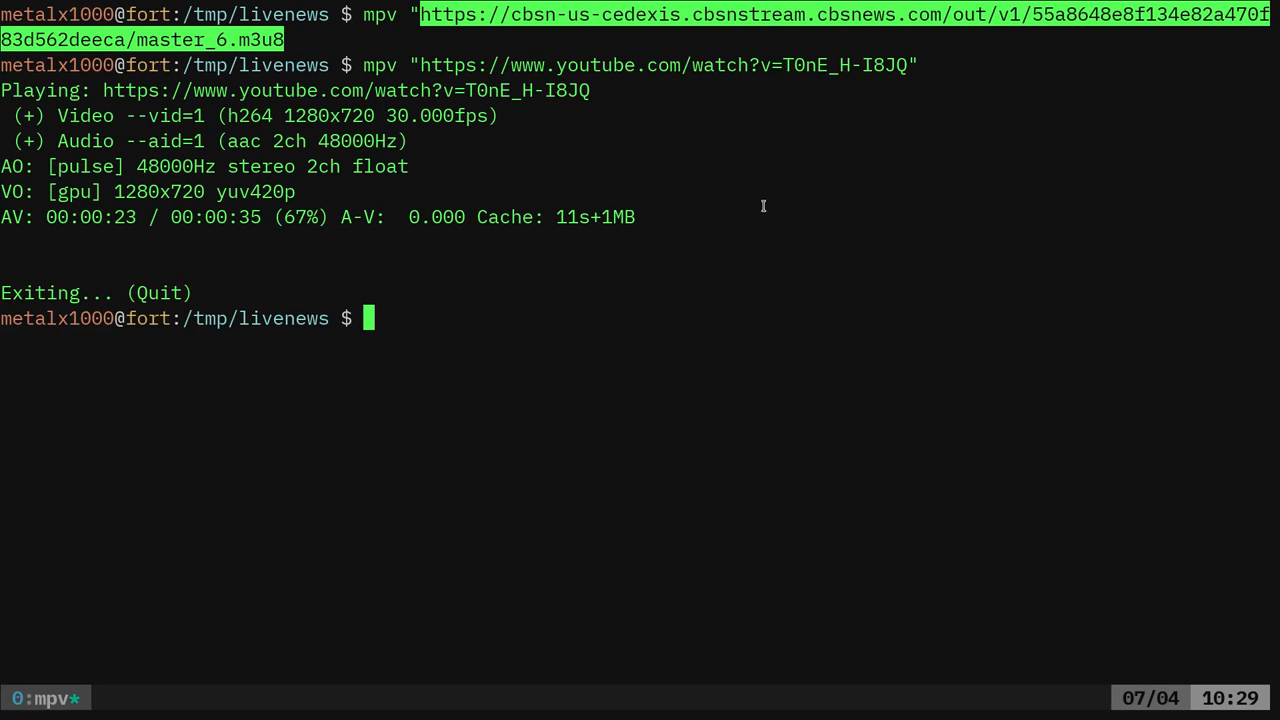
pyautogui.write('mpv "$(wget "https://www.cbsnews.com/" -q -O-|tr \'"\' \'\\n\'|grep m3u|head -n1)"')
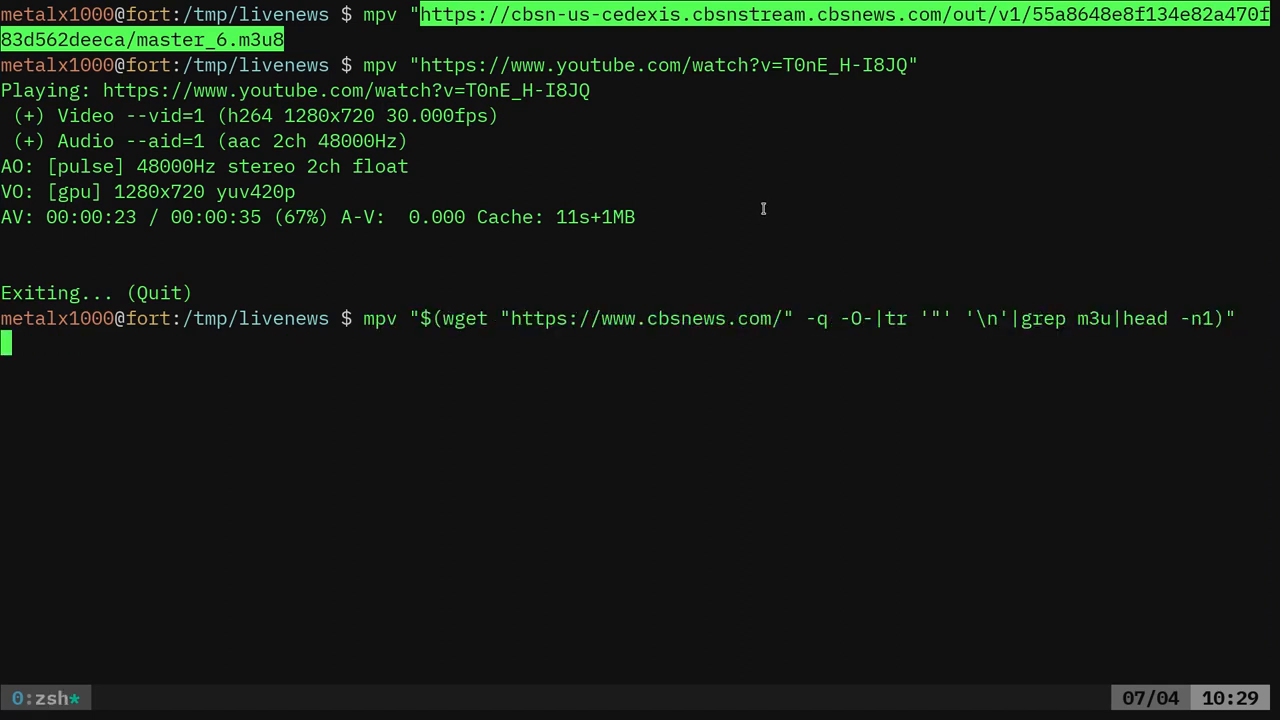
# Run the wget scraping command so mpv plays the CBS News HLS stream, then open the ABC News result
pyautogui.press('Return')
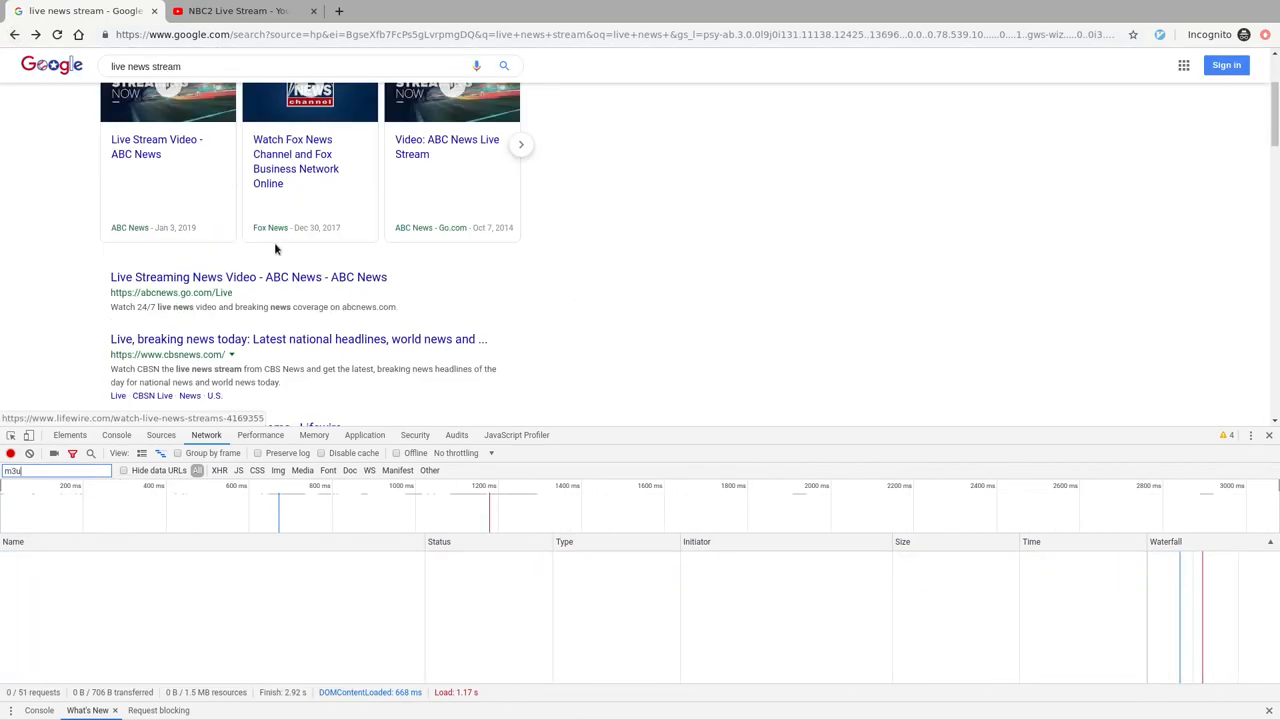
pyautogui.click(248, 277)
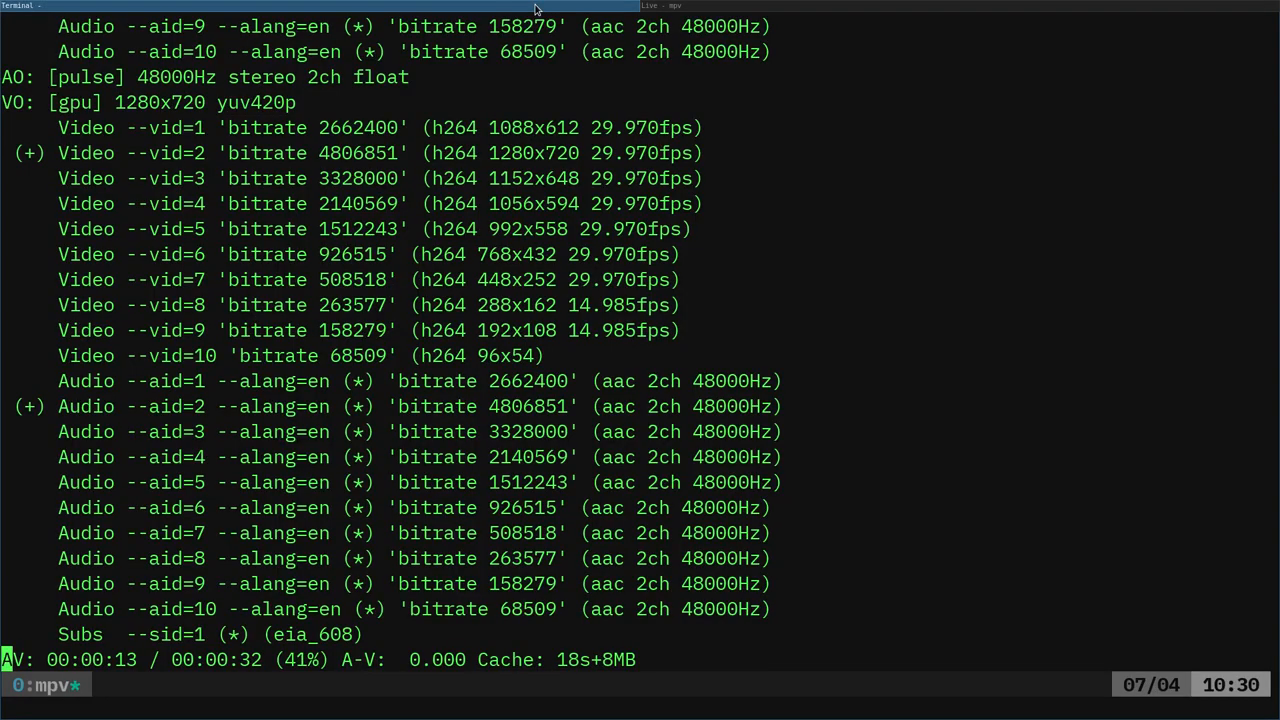
# Quit the ABC News stream in mpv
pyautogui.press('q')
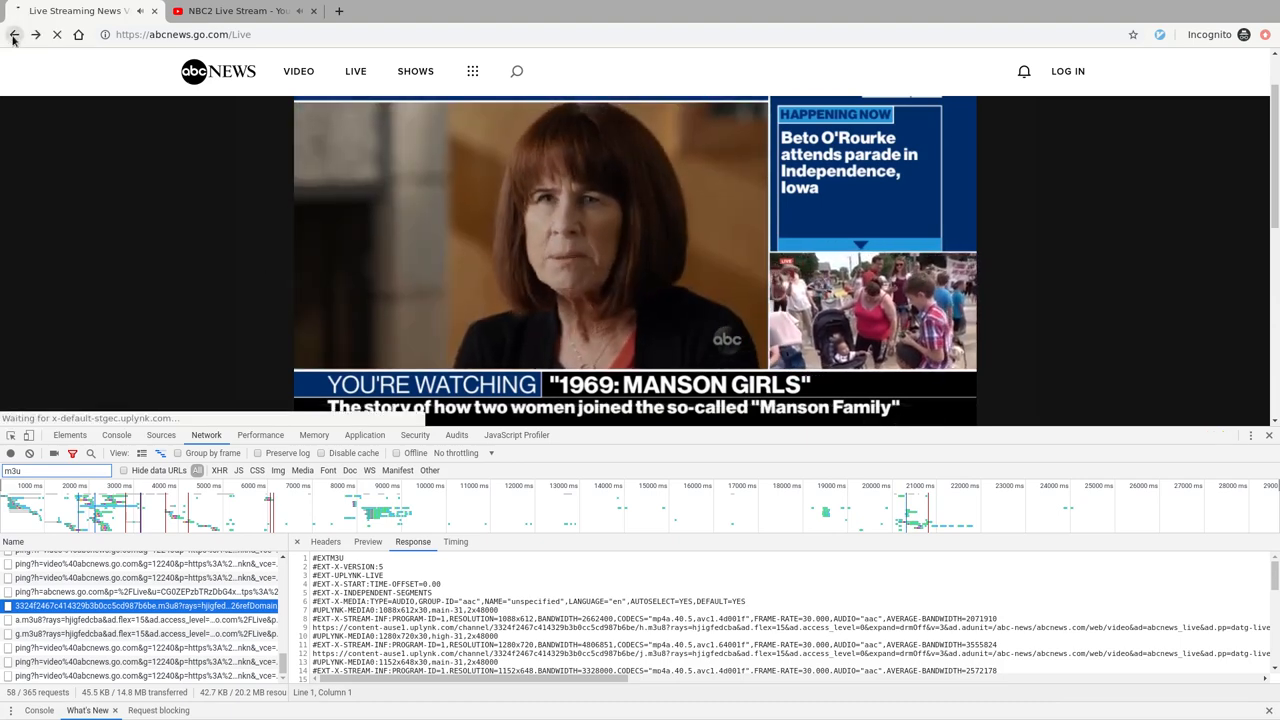
# Return to the live news stream search results and close DevTools
pyautogui.click(14, 34)
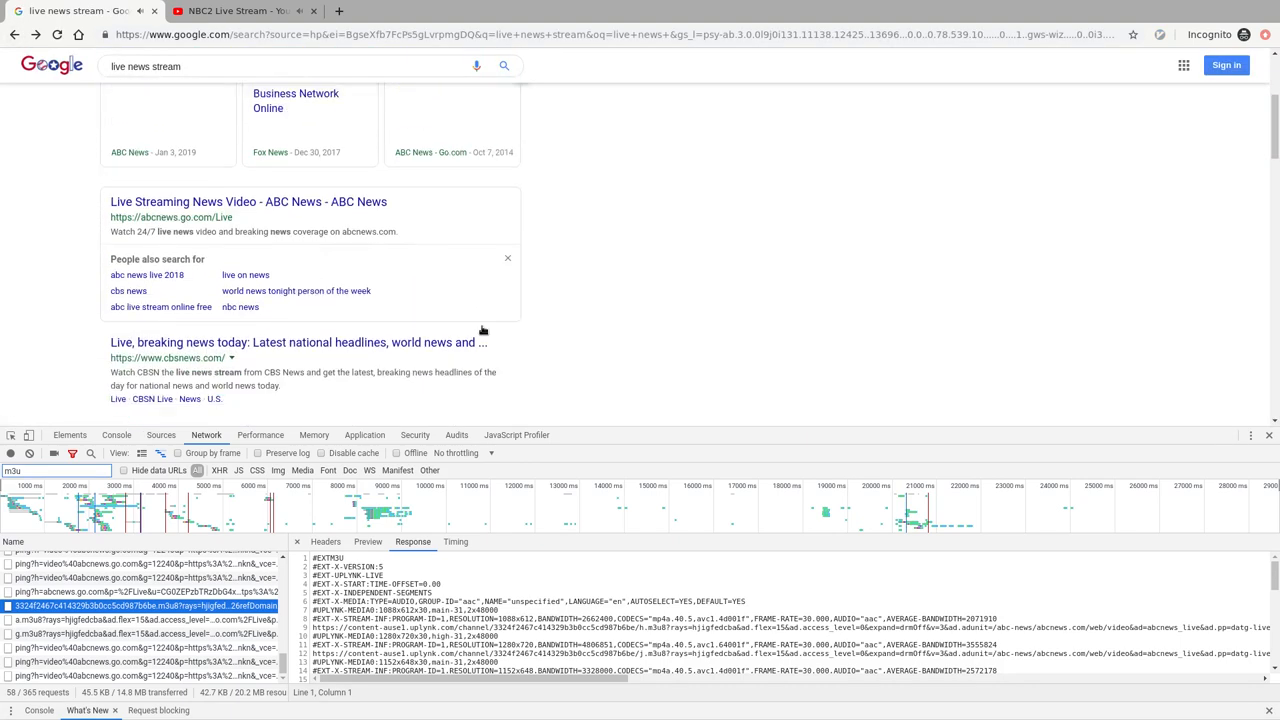
pyautogui.scroll(-3)
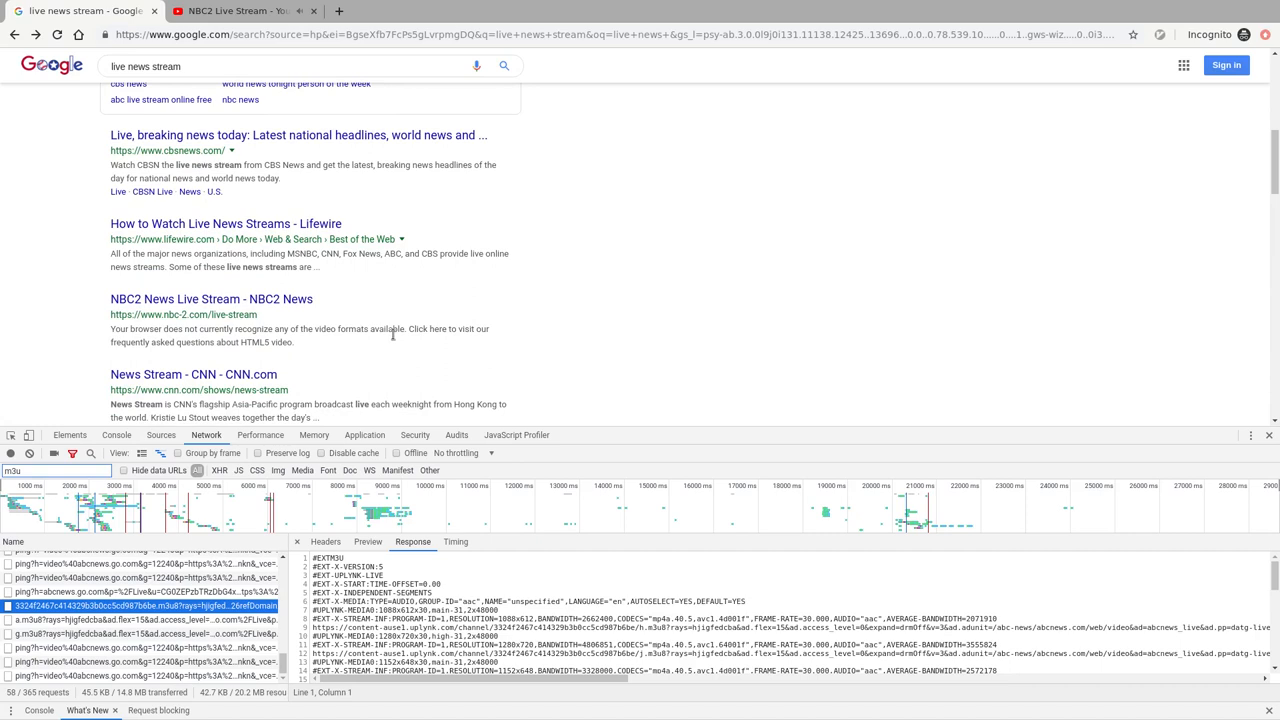
pyautogui.moveTo(1272, 437)
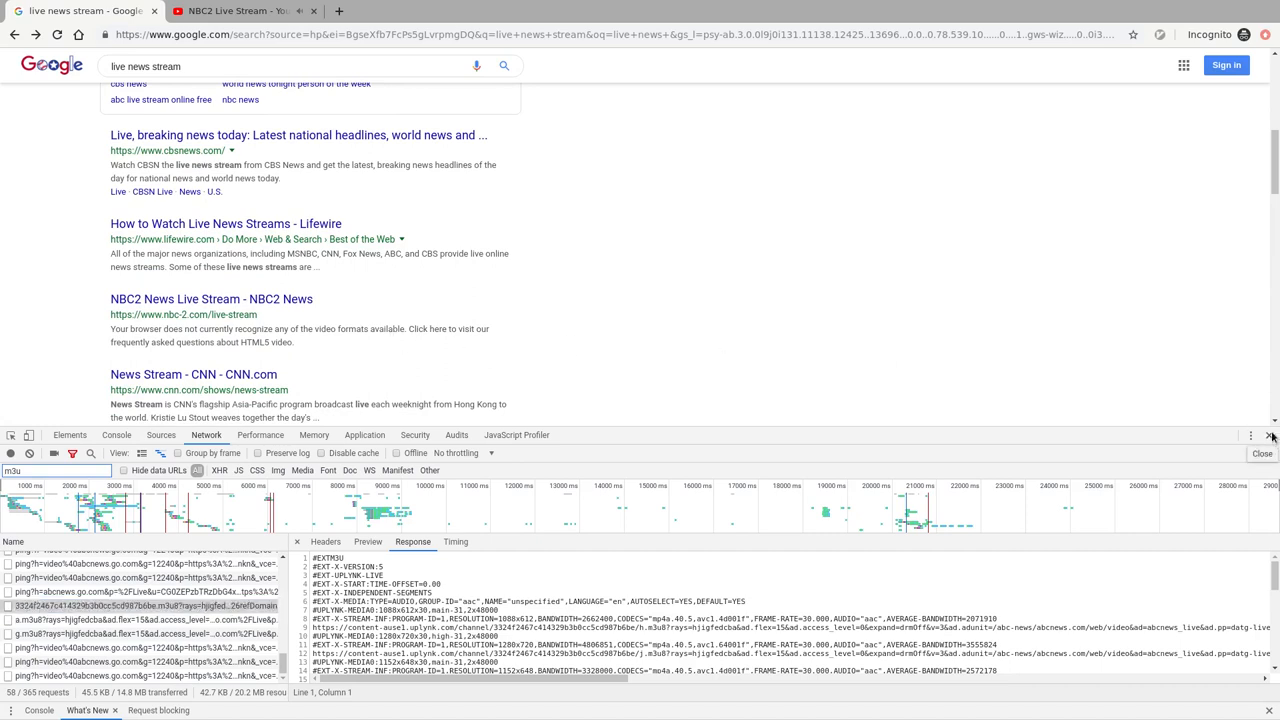
pyautogui.click(1271, 435)
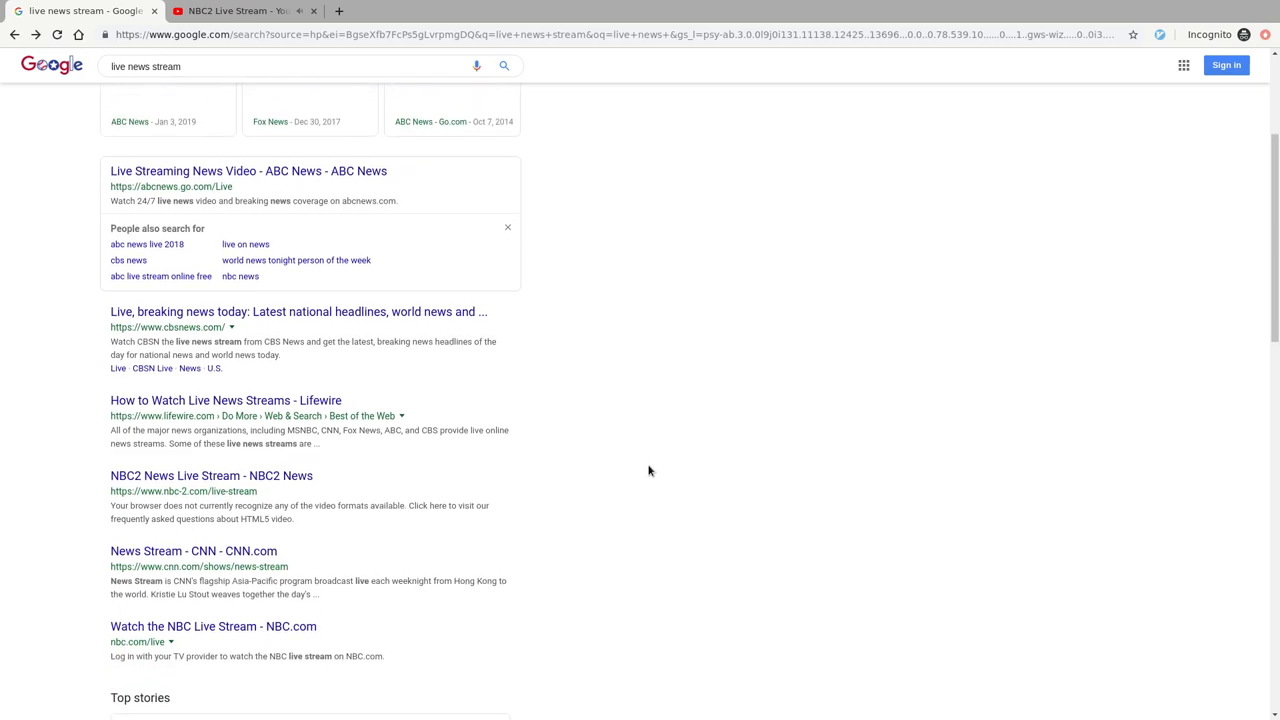
pyautogui.moveTo(201, 201)
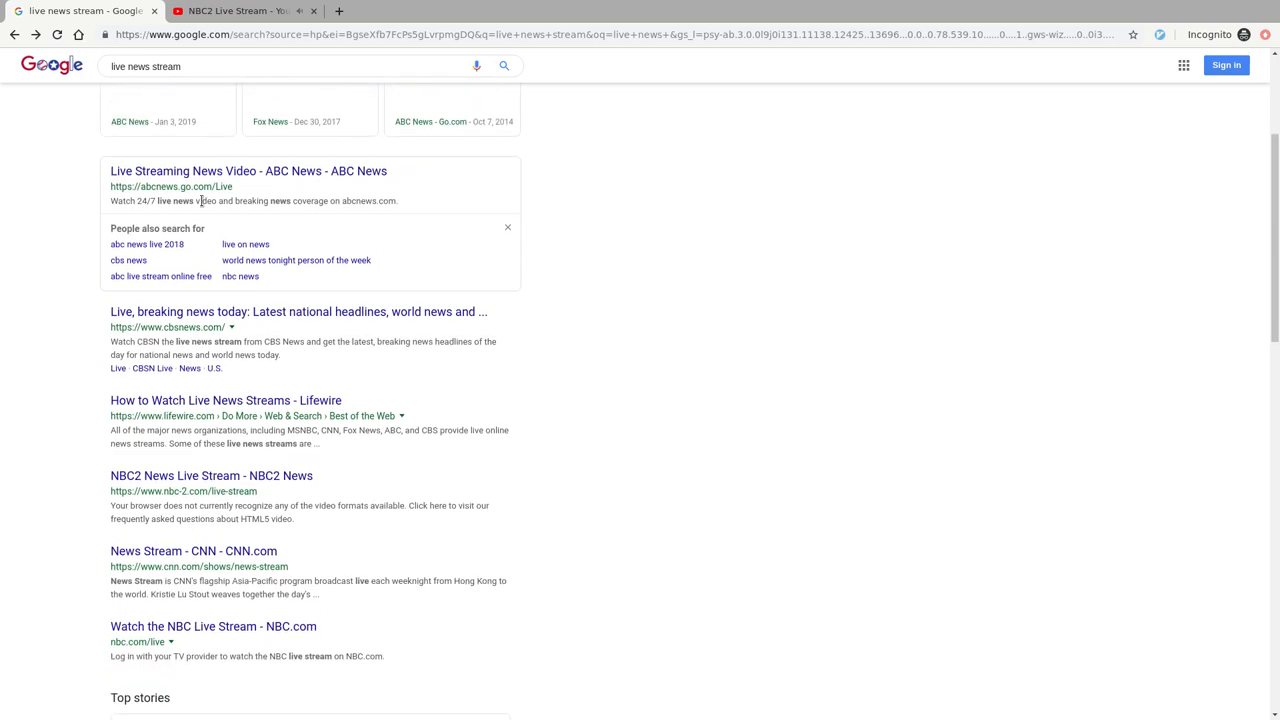
pyautogui.moveTo(783, 345)
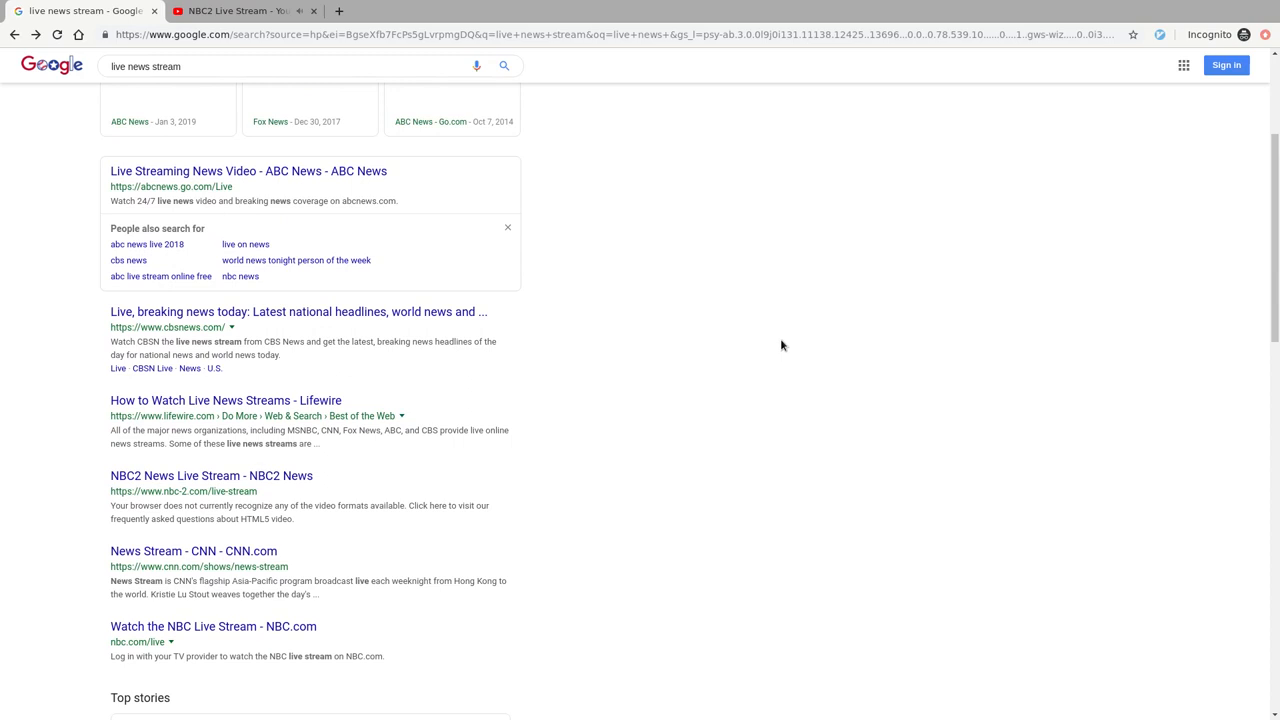
pyautogui.moveTo(912, 330)
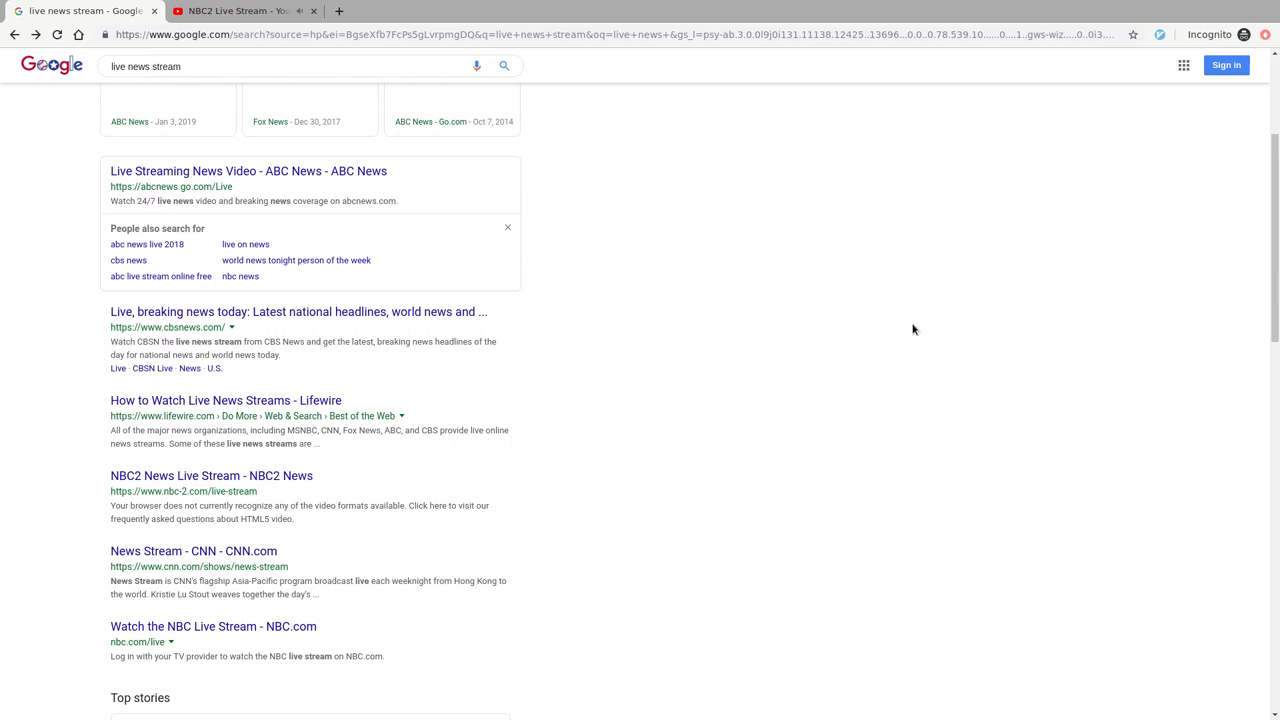
pyautogui.moveTo(975, 334)
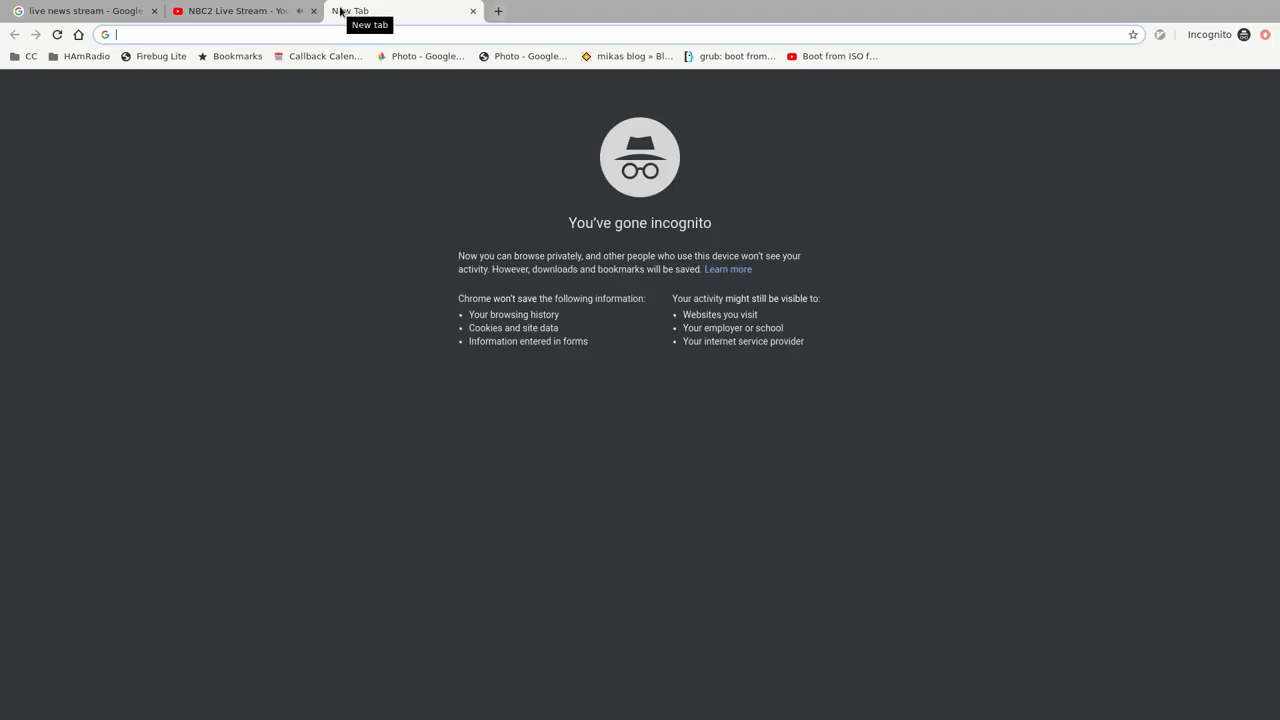
# Visit filmsbykris.com/v7/, jump to its SUPPORT section, then close that tab
pyautogui.write('https://filmsbykris.com/v7/')
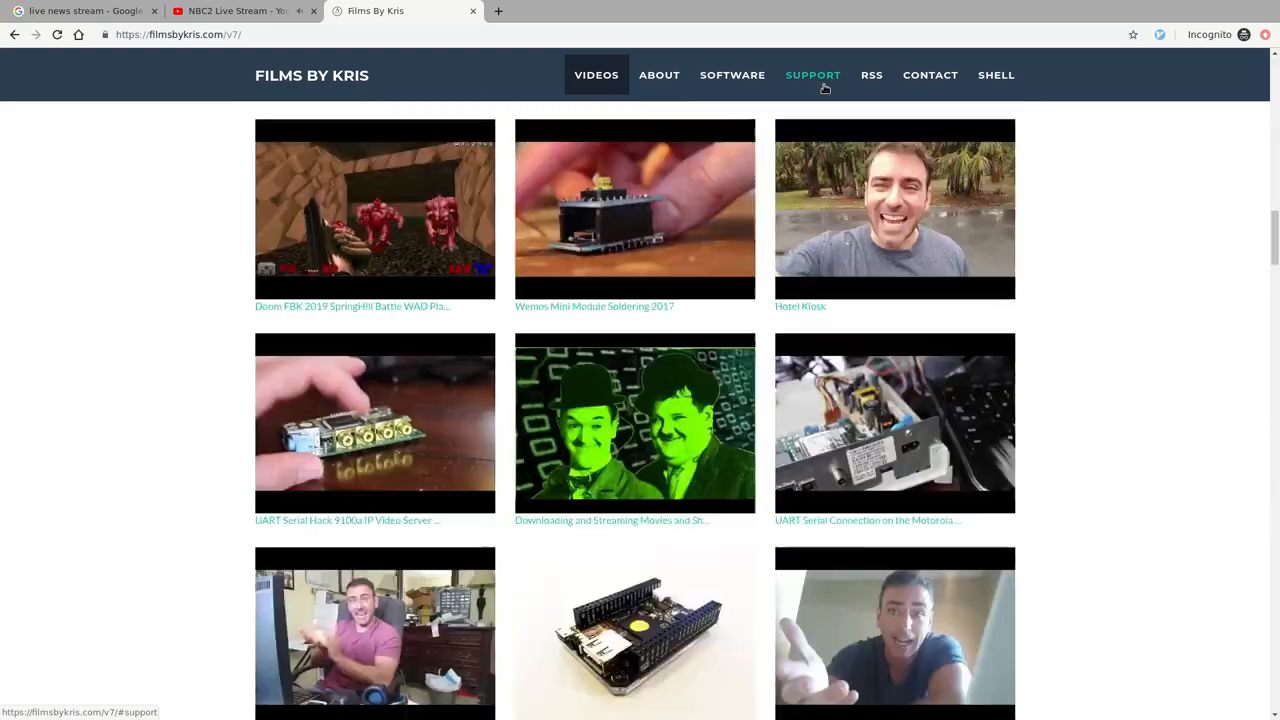
pyautogui.click(813, 74)
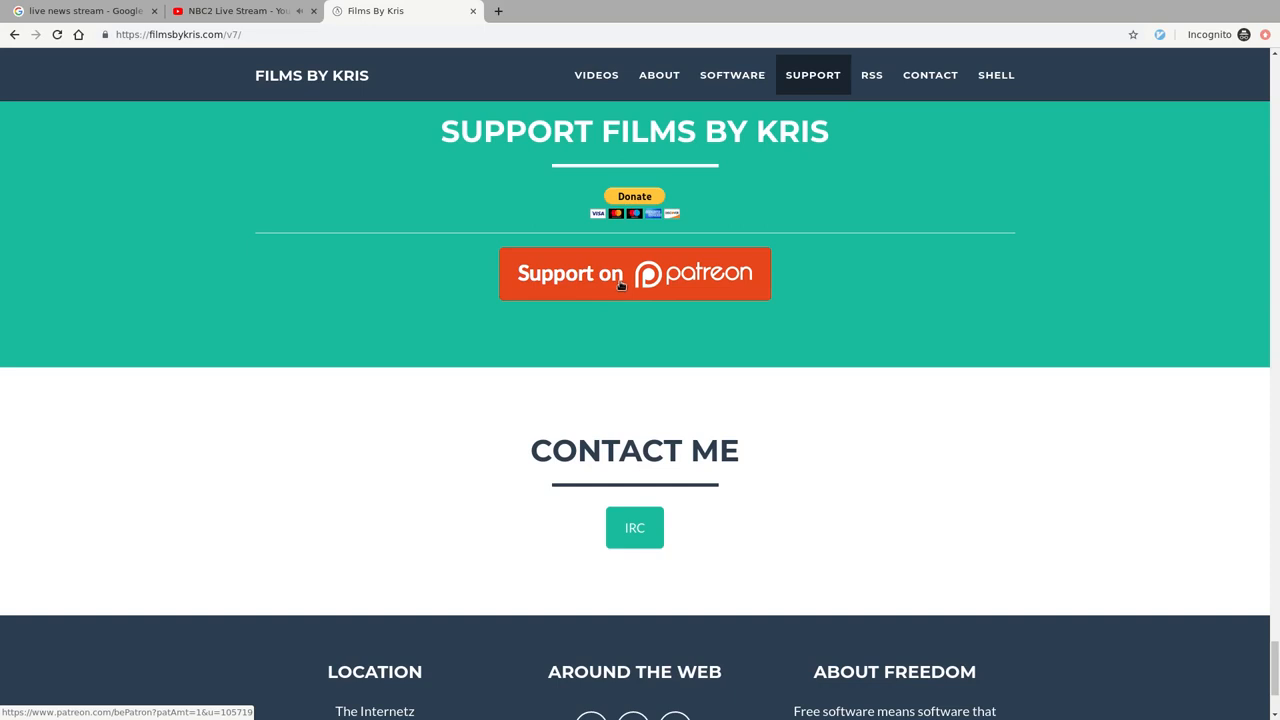
pyautogui.click(85, 11)
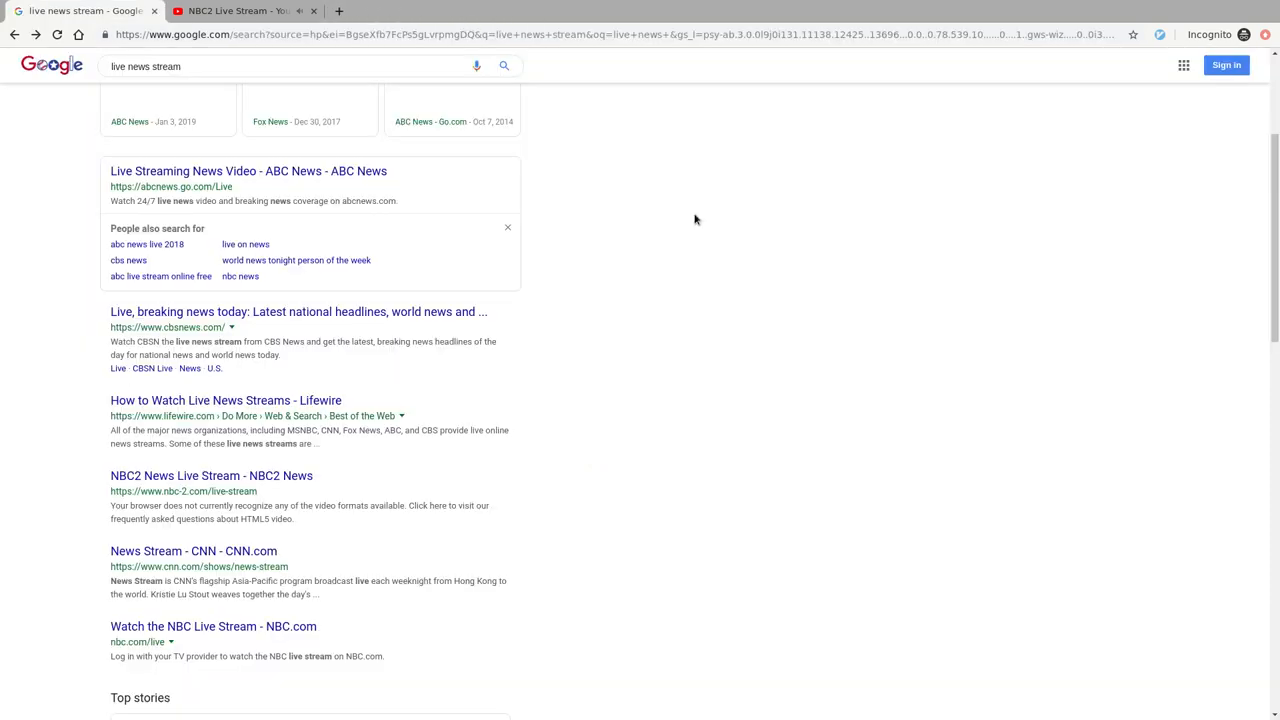